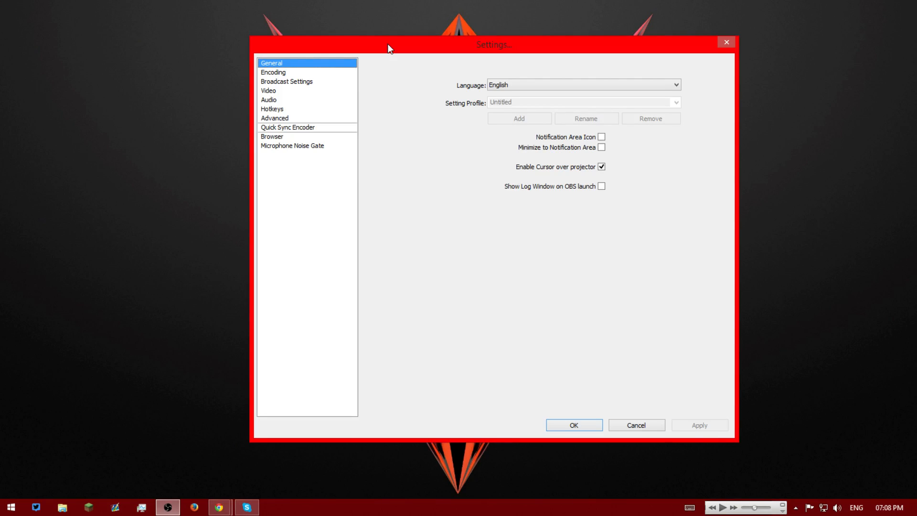
pyautogui.moveTo(409, 55)
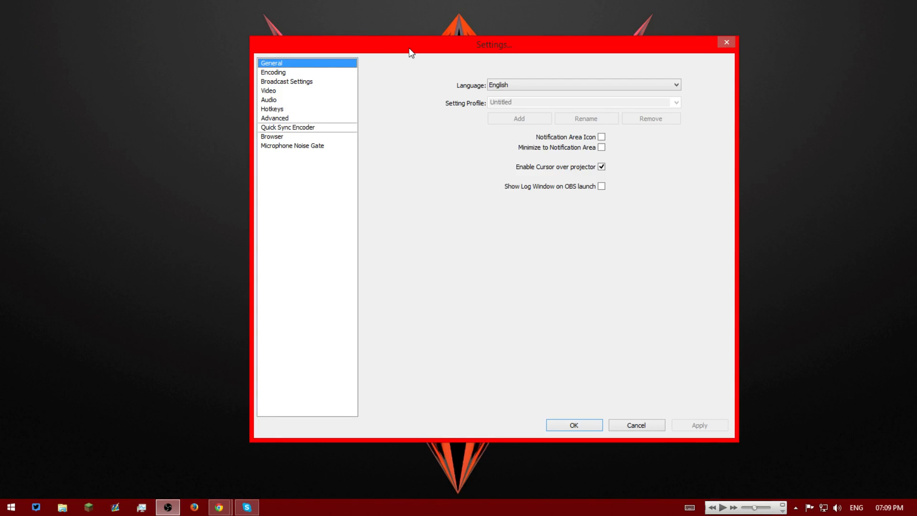
pyautogui.moveTo(219, 507)
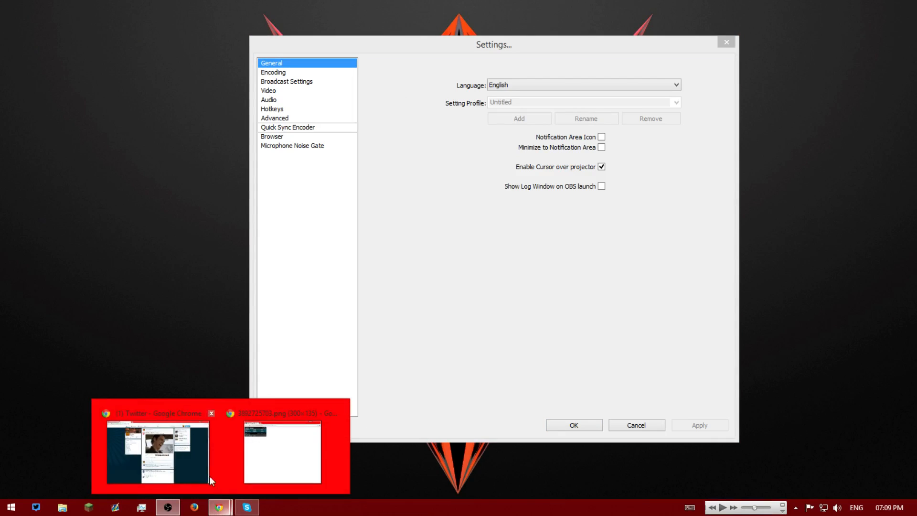
# Bring up the Chrome speed test result: 12.13 Mb/s down, 0.89 Mb/s up, 49 ms ping.
pyautogui.click(281, 454)
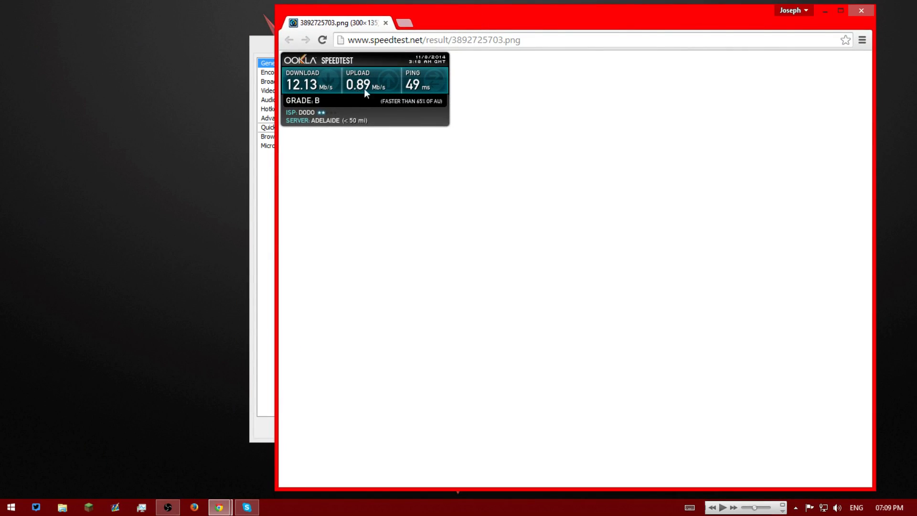
pyautogui.moveTo(368, 88)
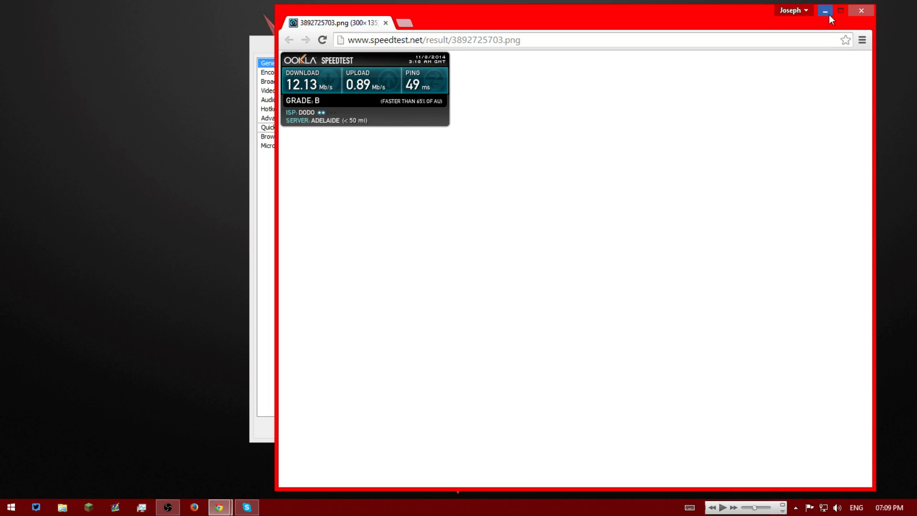
pyautogui.moveTo(859, 10)
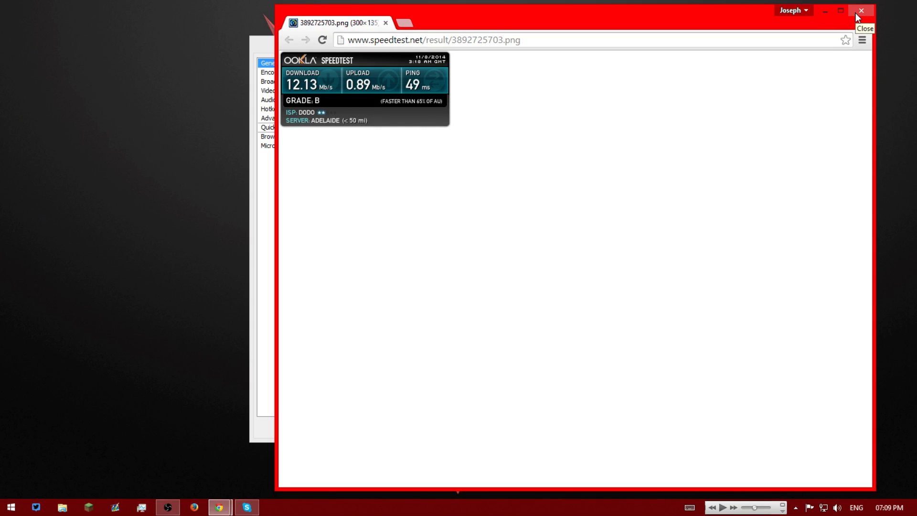
# Close the Chrome speed test window so OBS General settings are back in front.
pyautogui.click(860, 11)
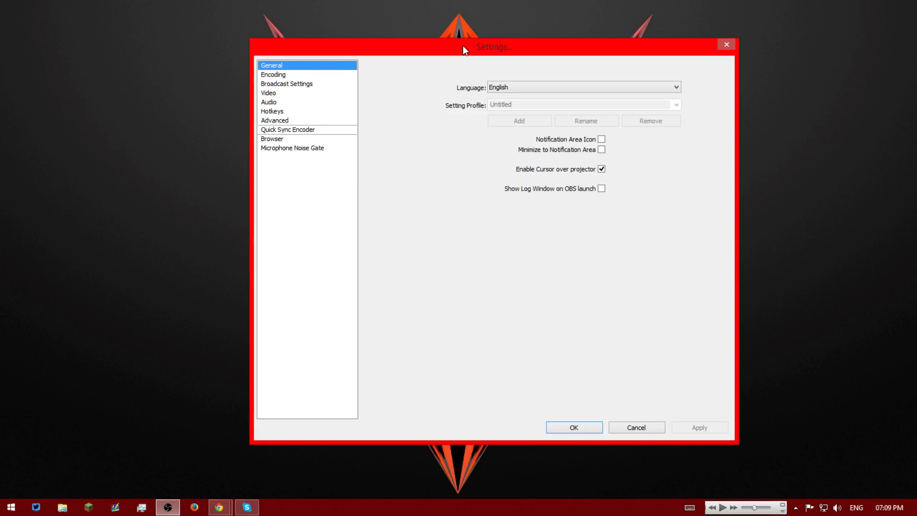
pyautogui.moveTo(276, 74)
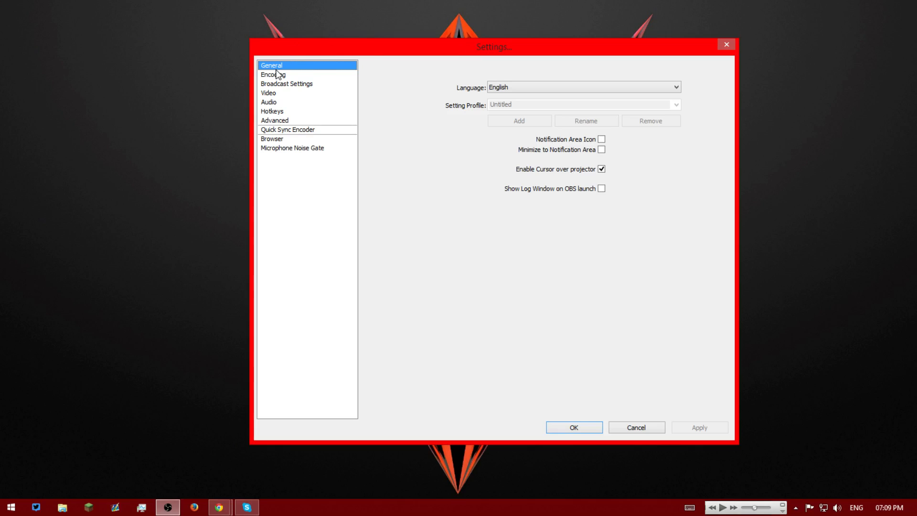
pyautogui.moveTo(471, 192)
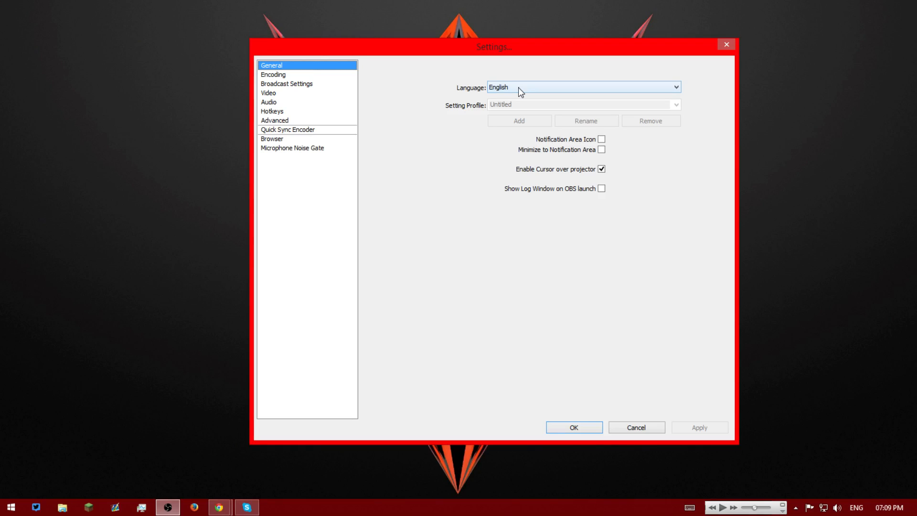
pyautogui.moveTo(273, 76)
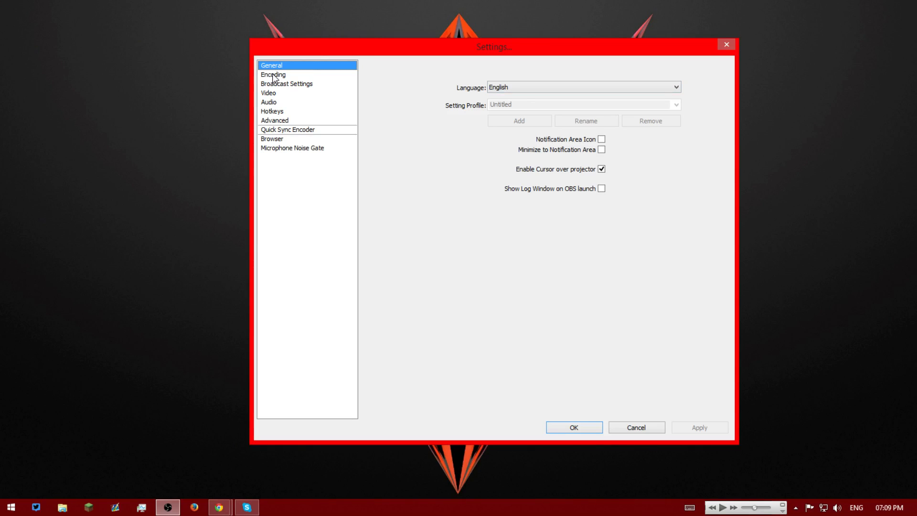
# On the Encoding page, try Nvidia NVENC, then keep x264 with CBR at 500 kb/s.
pyautogui.click(273, 74)
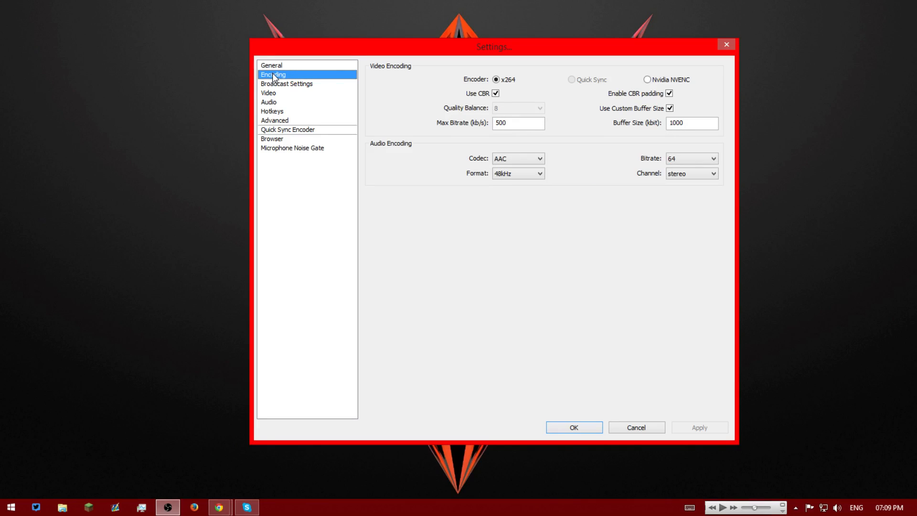
pyautogui.moveTo(414, 132)
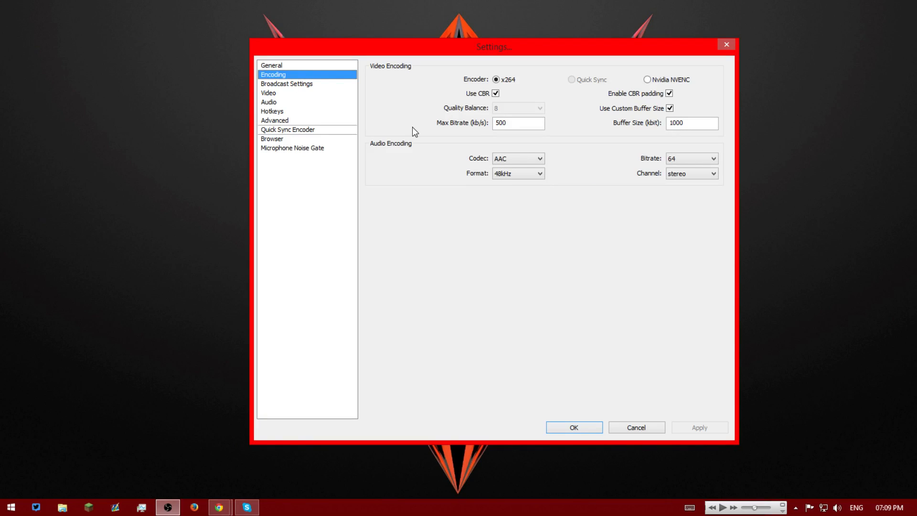
pyautogui.moveTo(380, 75)
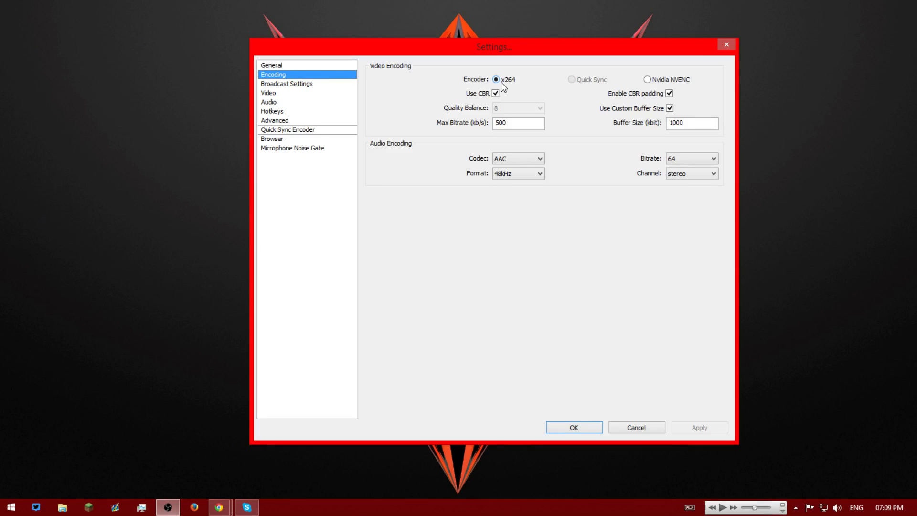
pyautogui.moveTo(656, 85)
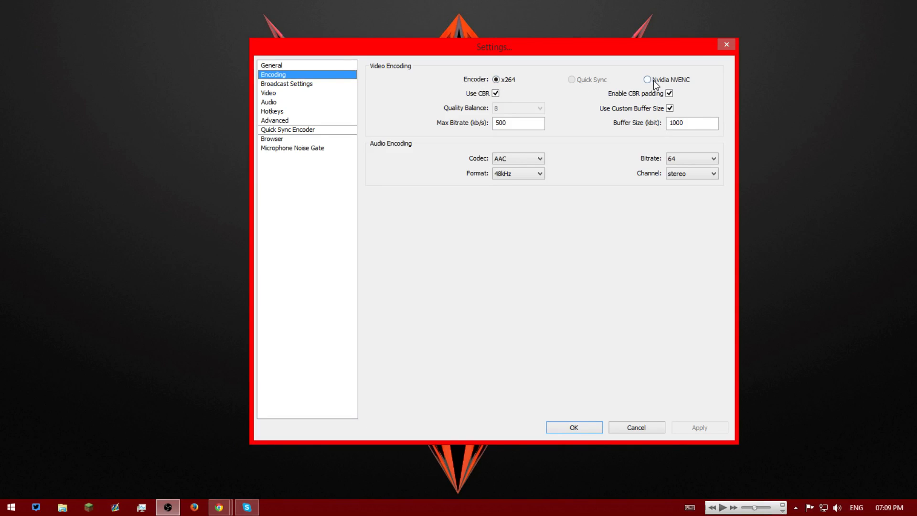
pyautogui.click(647, 79)
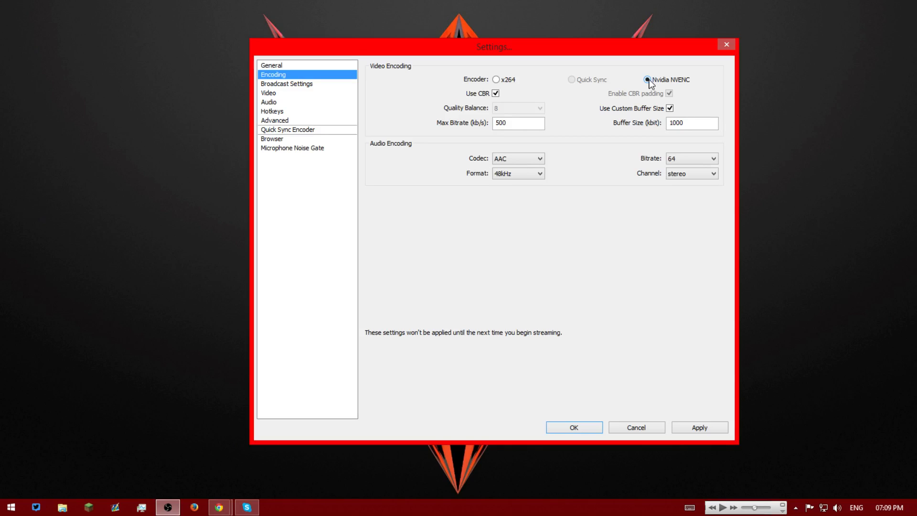
pyautogui.moveTo(548, 77)
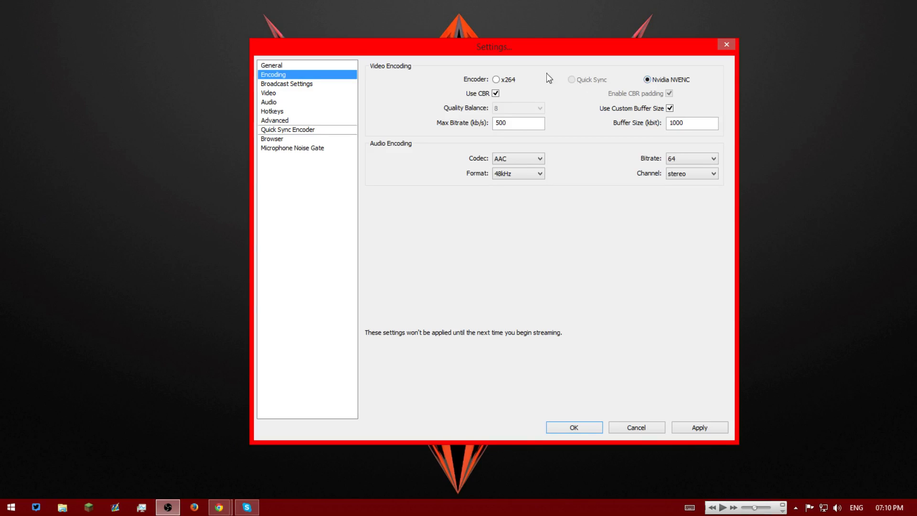
pyautogui.click(497, 79)
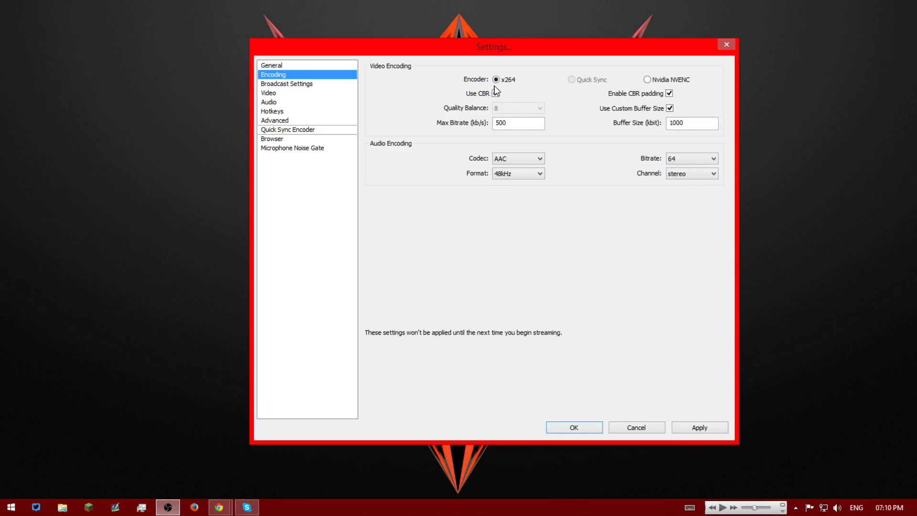
pyautogui.click(495, 93)
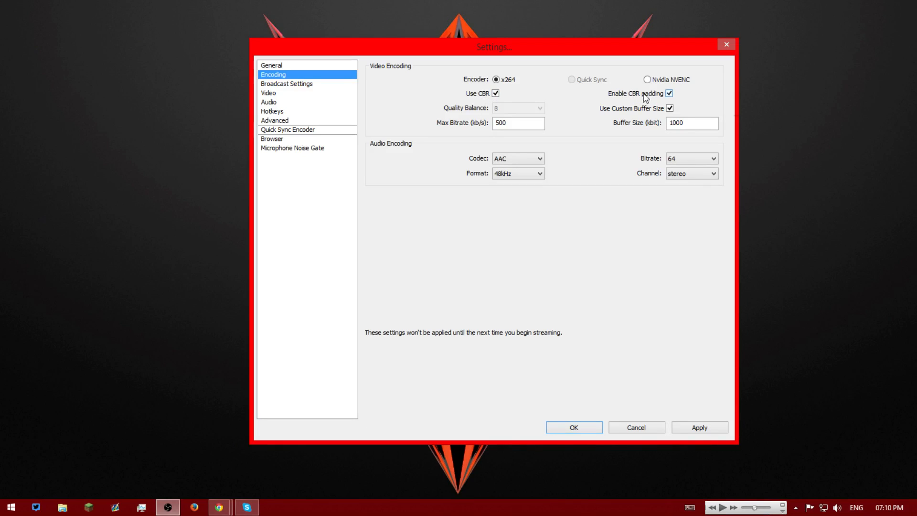
pyautogui.moveTo(670, 94)
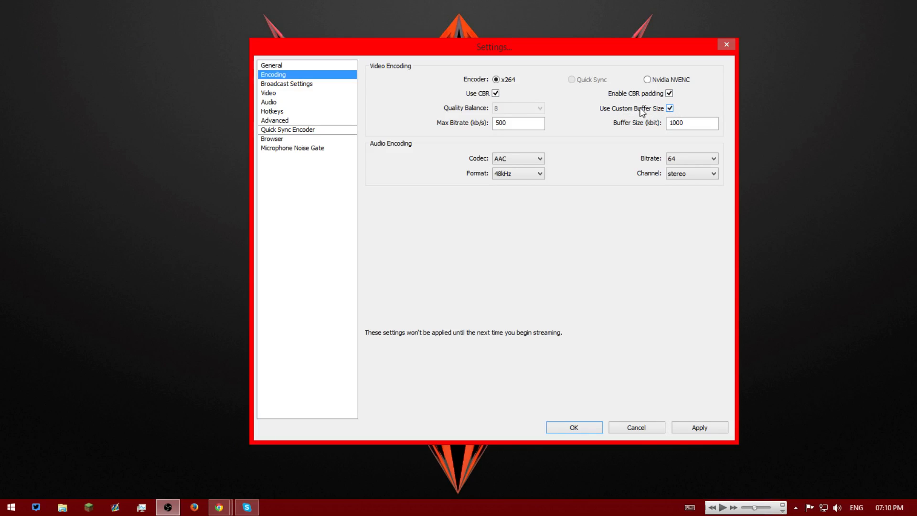
pyautogui.moveTo(590, 113)
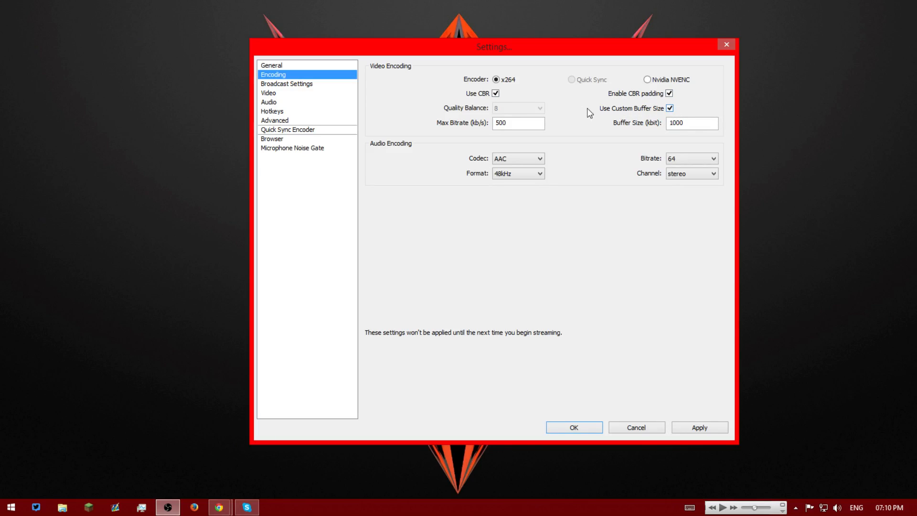
pyautogui.moveTo(480, 115)
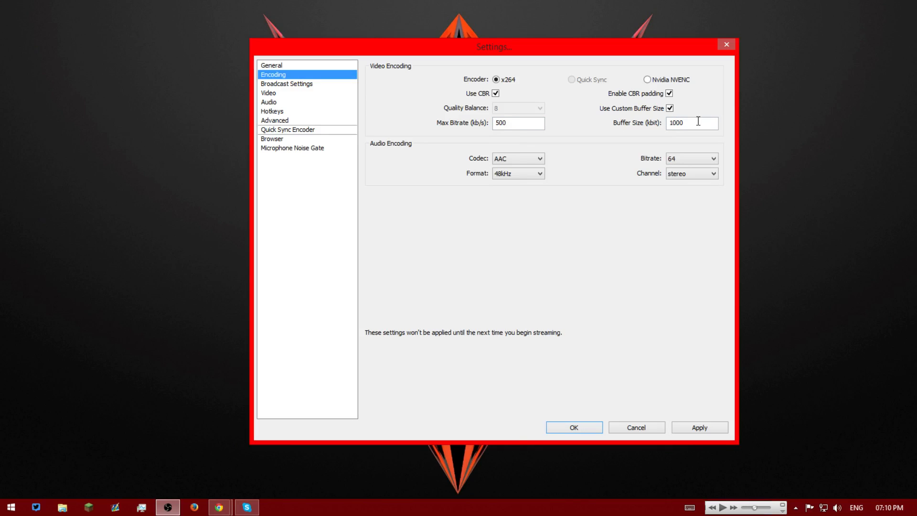
pyautogui.moveTo(377, 148)
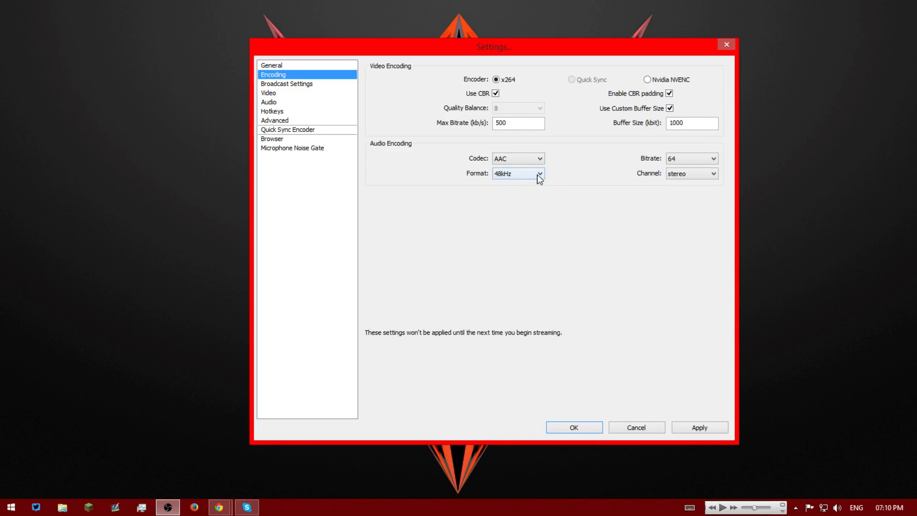
pyautogui.moveTo(652, 170)
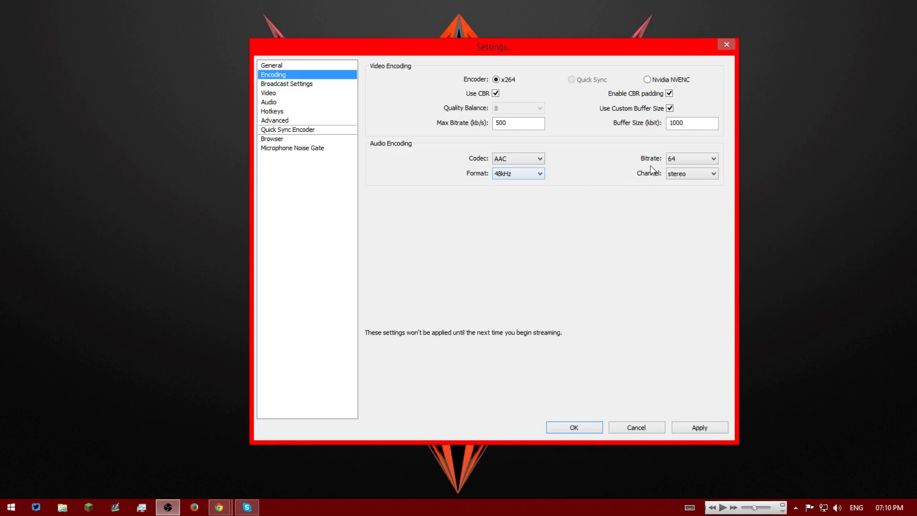
# Check the AAC 48kHz, 64 bitrate stereo audio encoding, then head to Broadcast Settings.
pyautogui.click(691, 159)
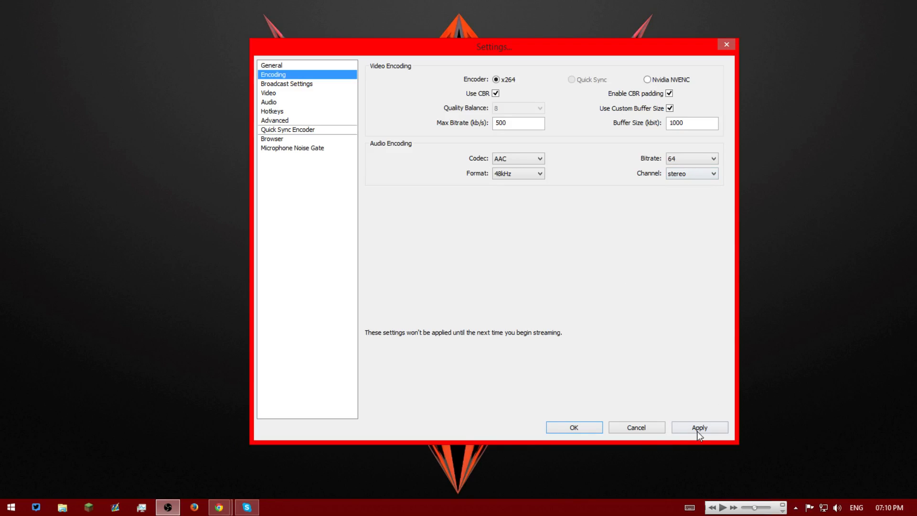
pyautogui.click(699, 427)
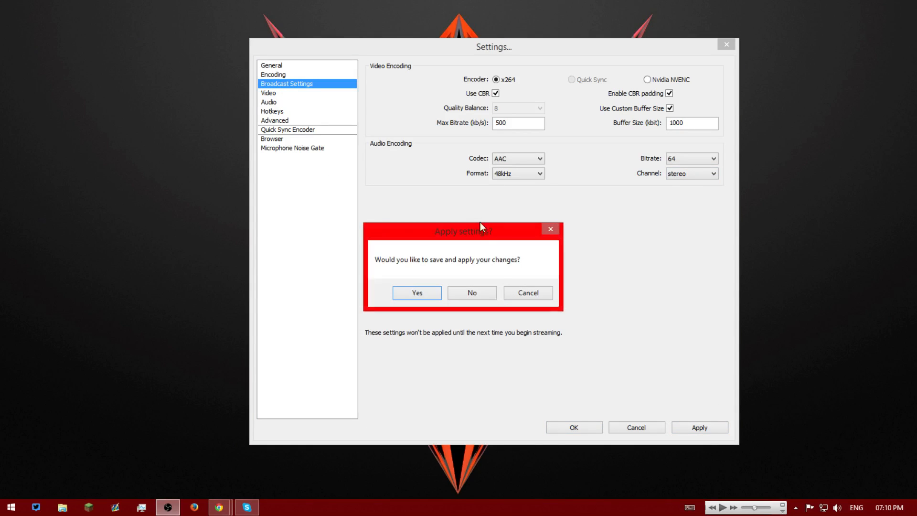
# Apply the encoding changes and stream to Twitch on the Asia: Singapore server.
pyautogui.click(471, 293)
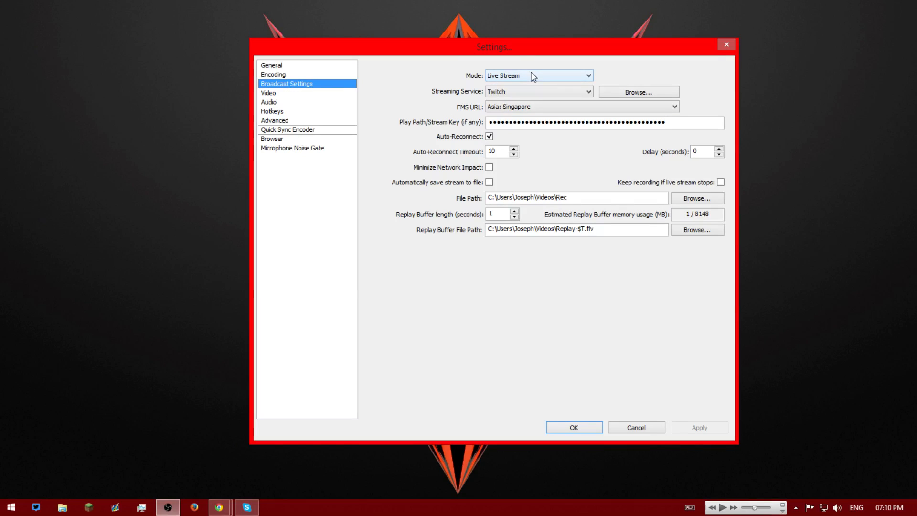
pyautogui.click(588, 91)
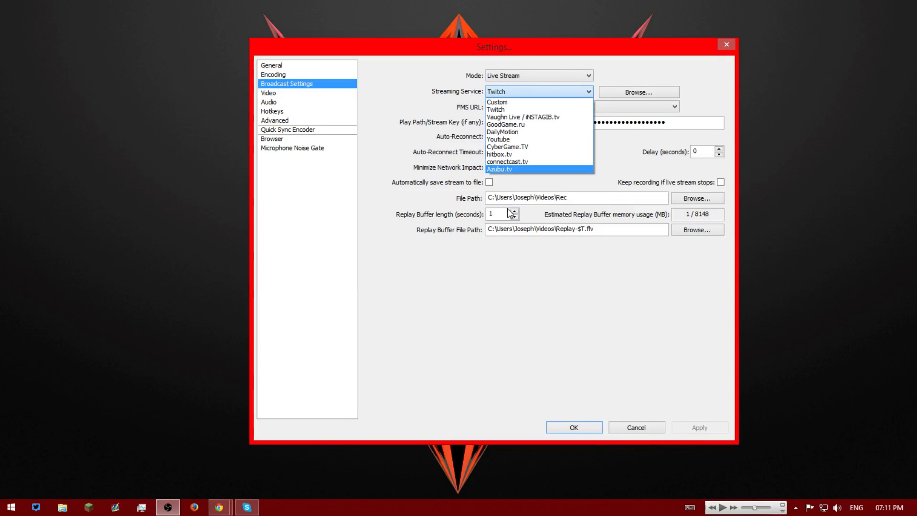
pyautogui.click(496, 110)
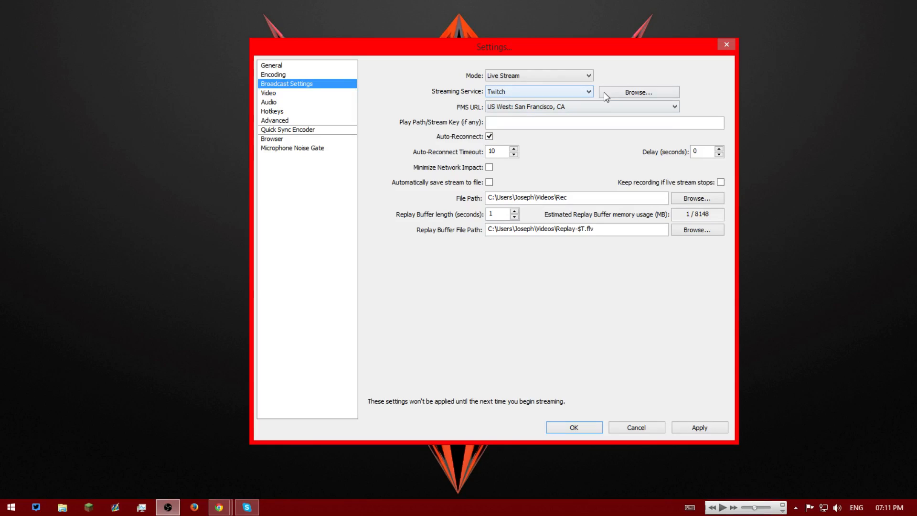
pyautogui.click(672, 106)
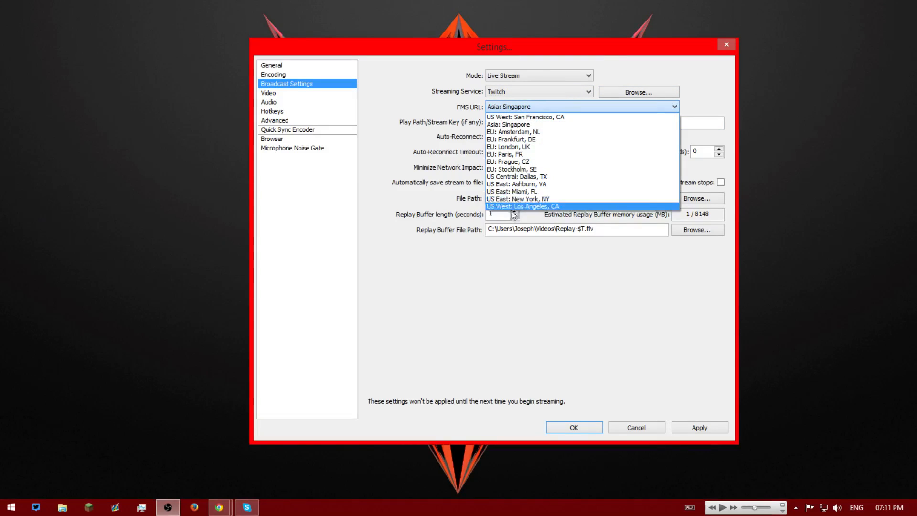
pyautogui.moveTo(525, 117)
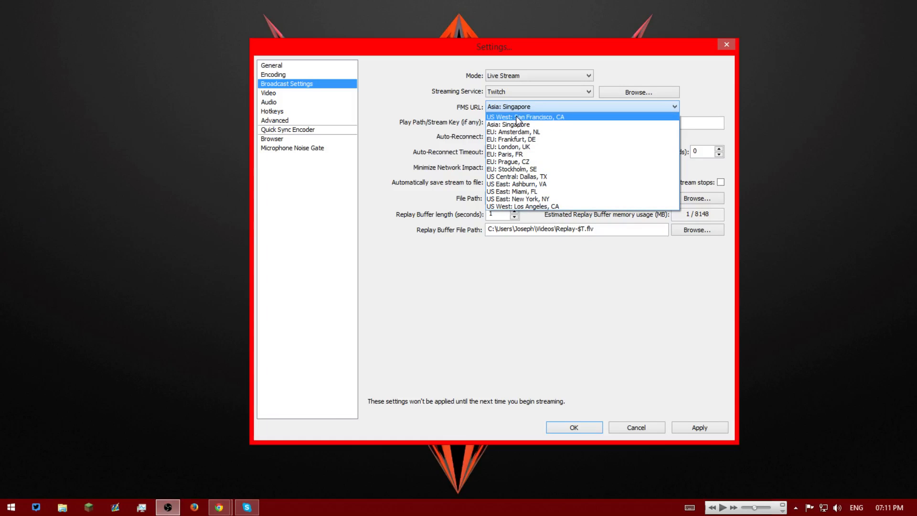
pyautogui.click(510, 123)
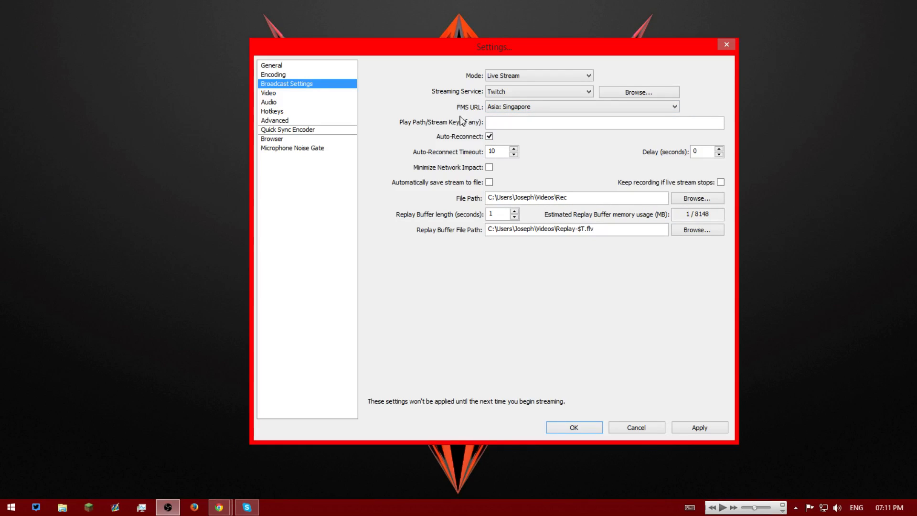
# Inspect the stream key and auto-reconnect timeout fields, leaving the key empty.
pyautogui.click(604, 122)
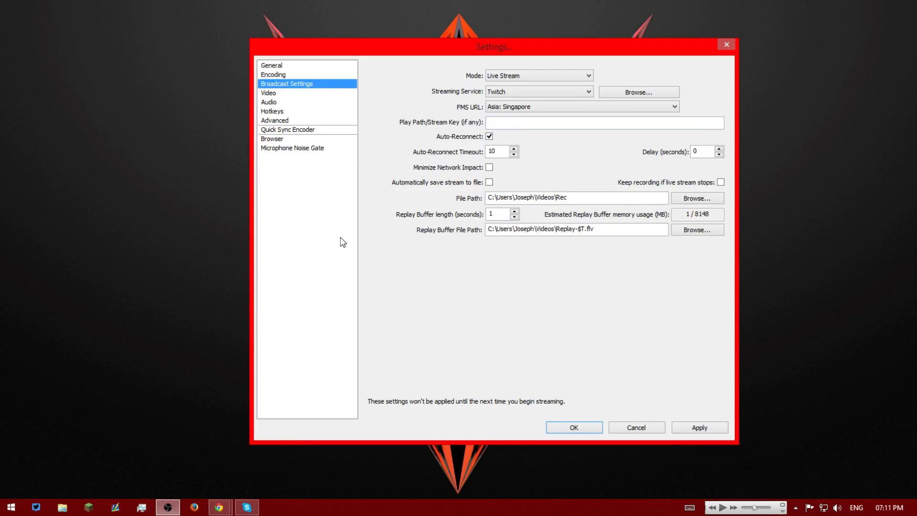
pyautogui.moveTo(526, 145)
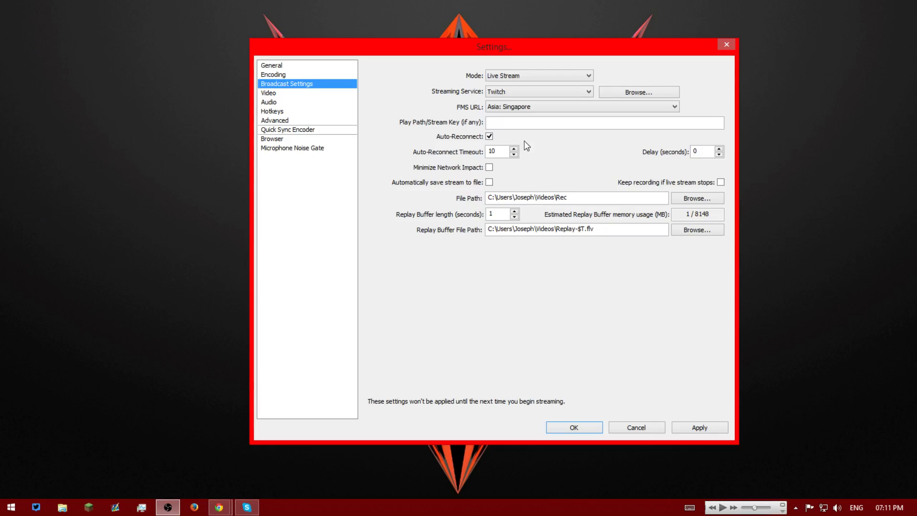
pyautogui.click(605, 122)
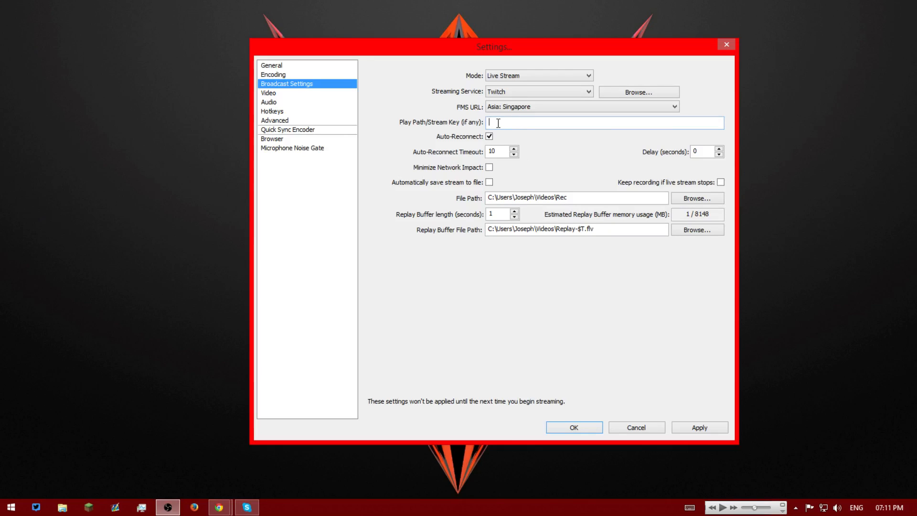
pyautogui.moveTo(496, 146)
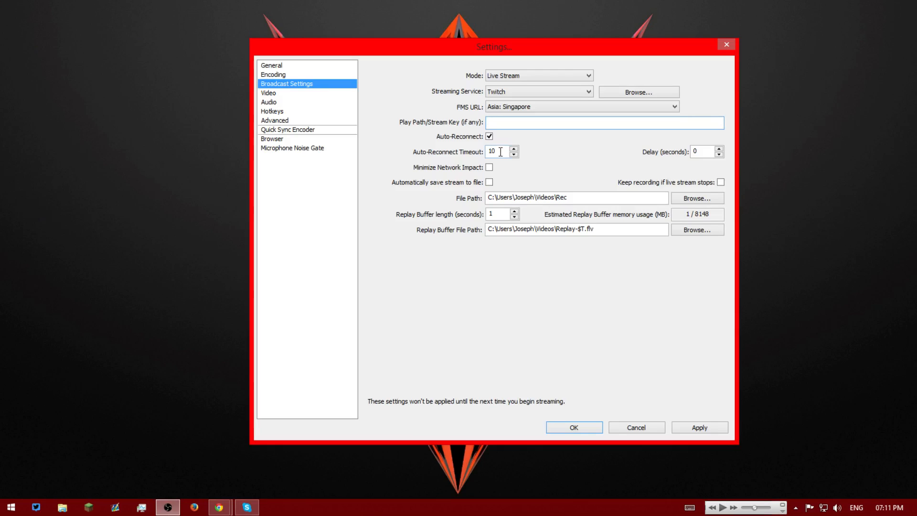
pyautogui.click(603, 122)
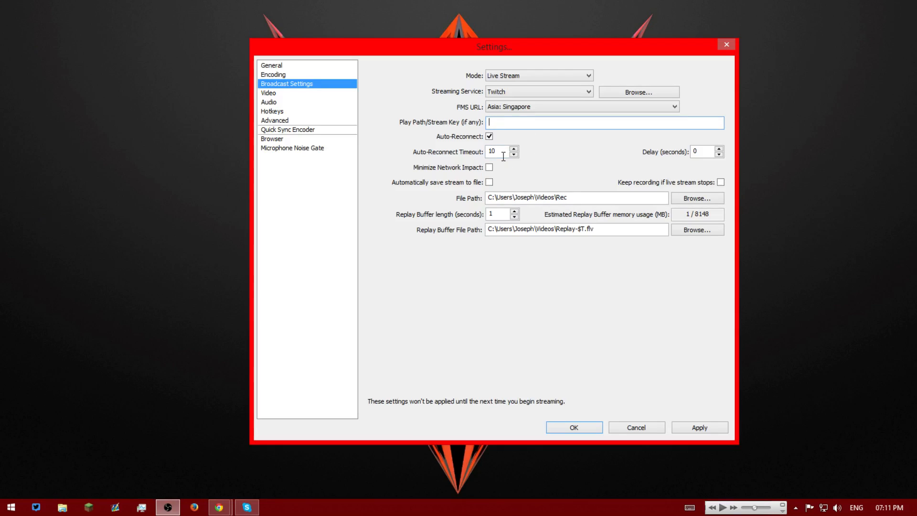
pyautogui.moveTo(478, 156)
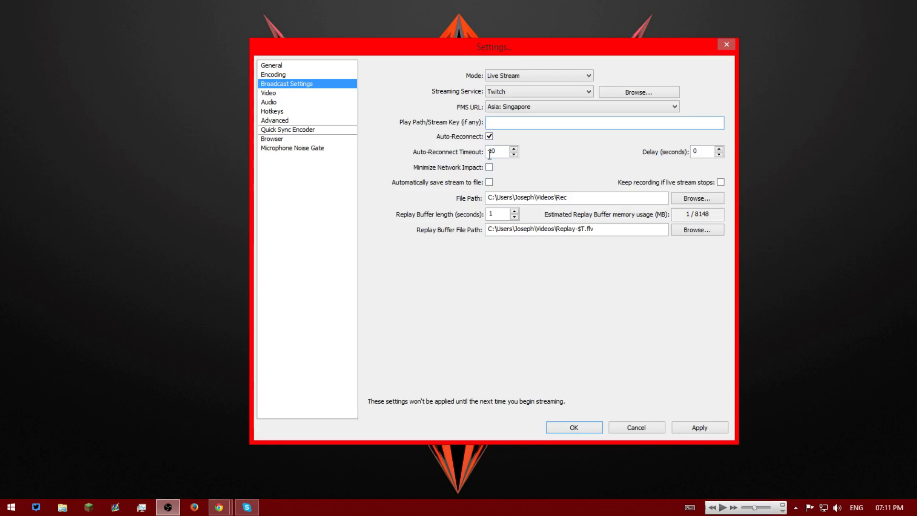
pyautogui.moveTo(672, 168)
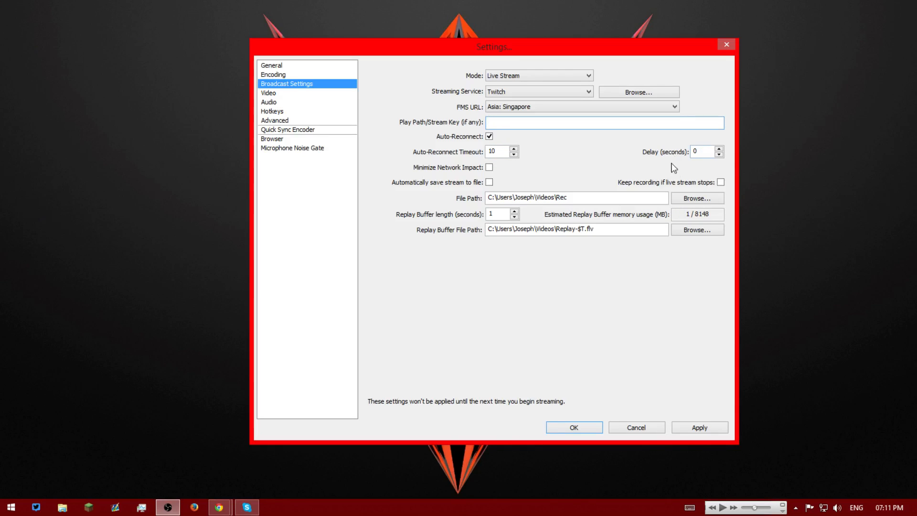
pyautogui.moveTo(649, 174)
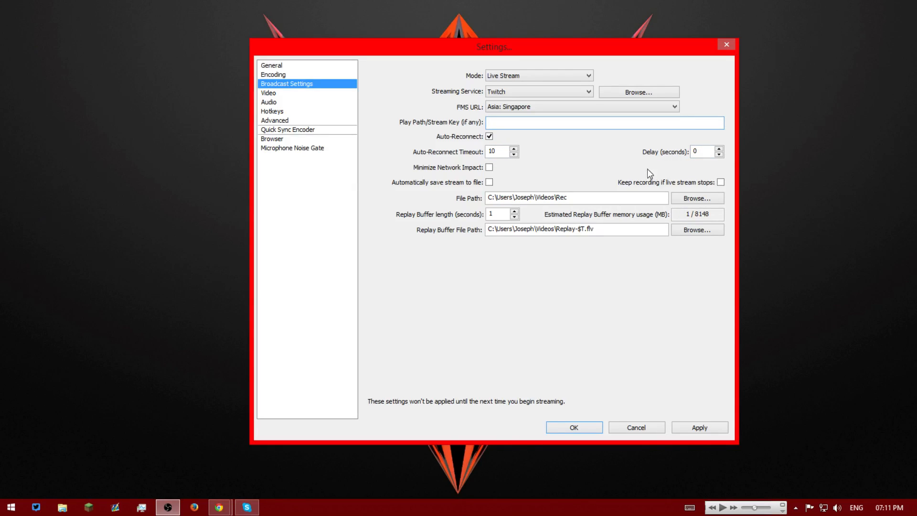
pyautogui.click(602, 122)
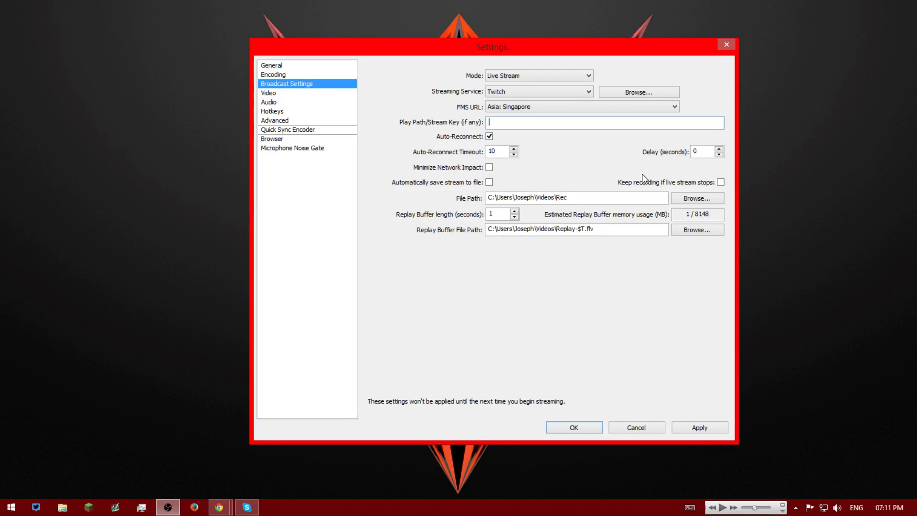
pyautogui.moveTo(479, 181)
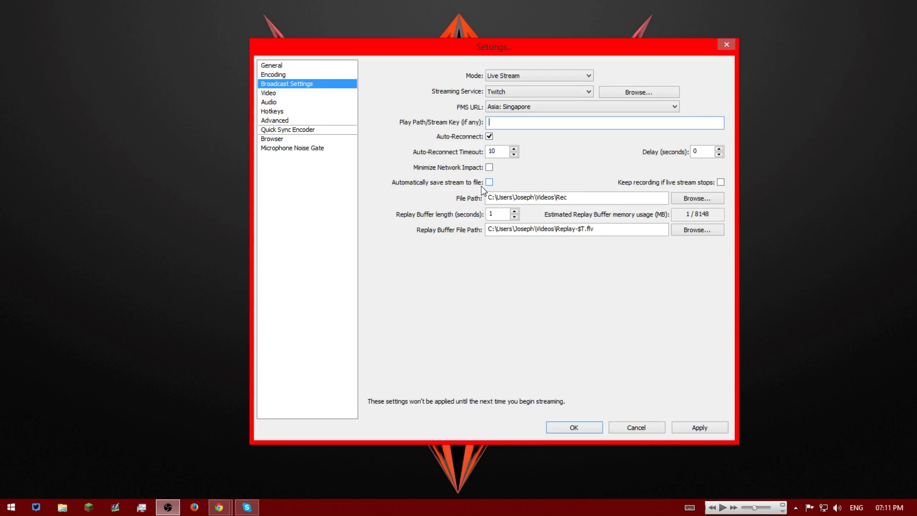
pyautogui.moveTo(709, 188)
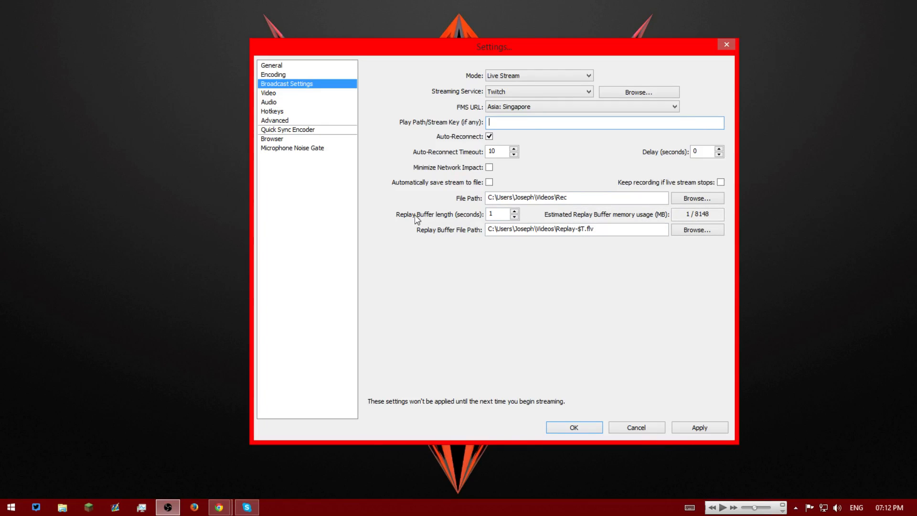
pyautogui.moveTo(640, 227)
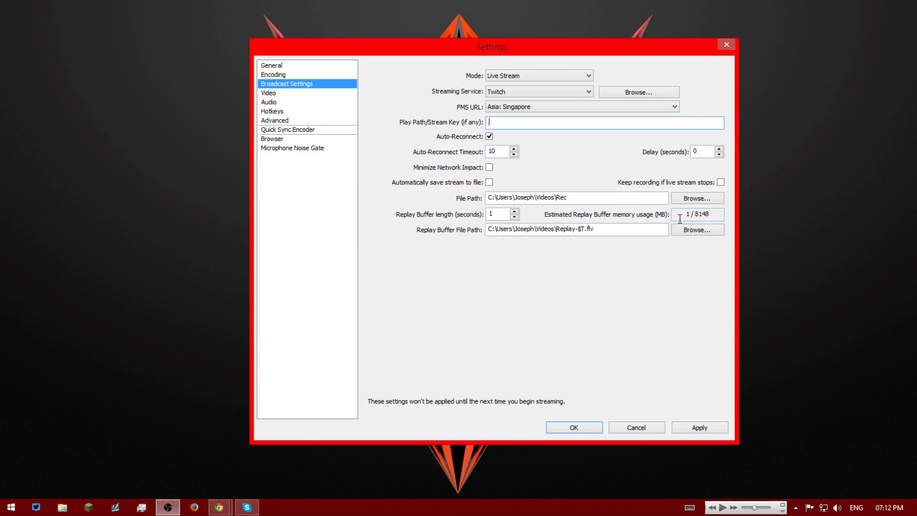
pyautogui.moveTo(711, 225)
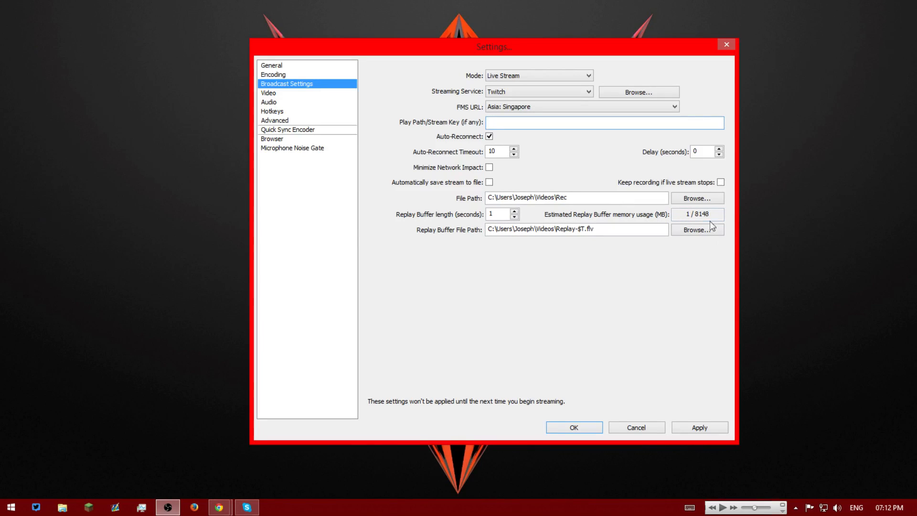
pyautogui.moveTo(326, 174)
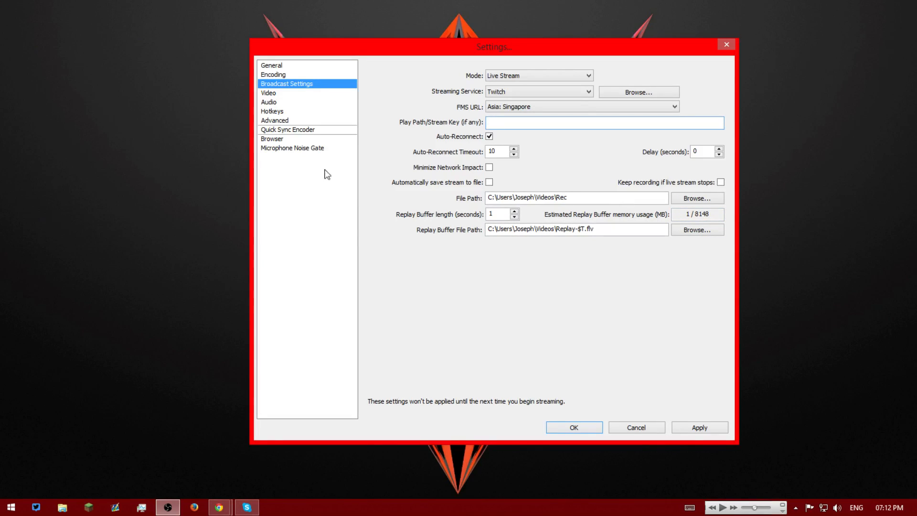
pyautogui.moveTo(341, 128)
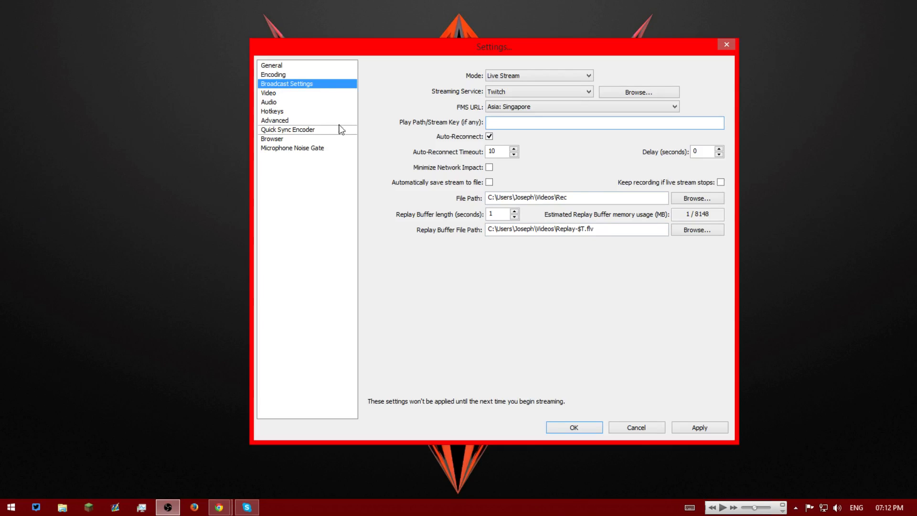
pyautogui.moveTo(269, 98)
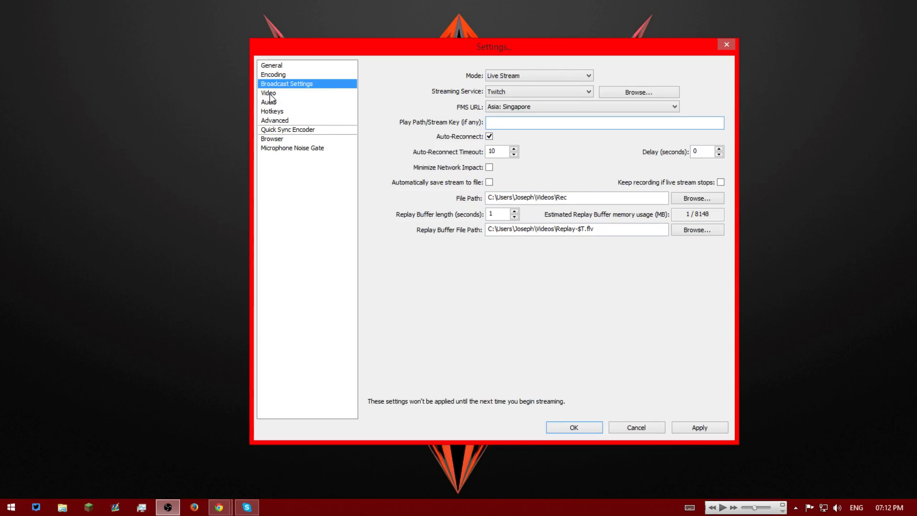
# Apply the broadcast changes and downscale the 1920x1080 base to 1280x720 (1.50).
pyautogui.click(268, 92)
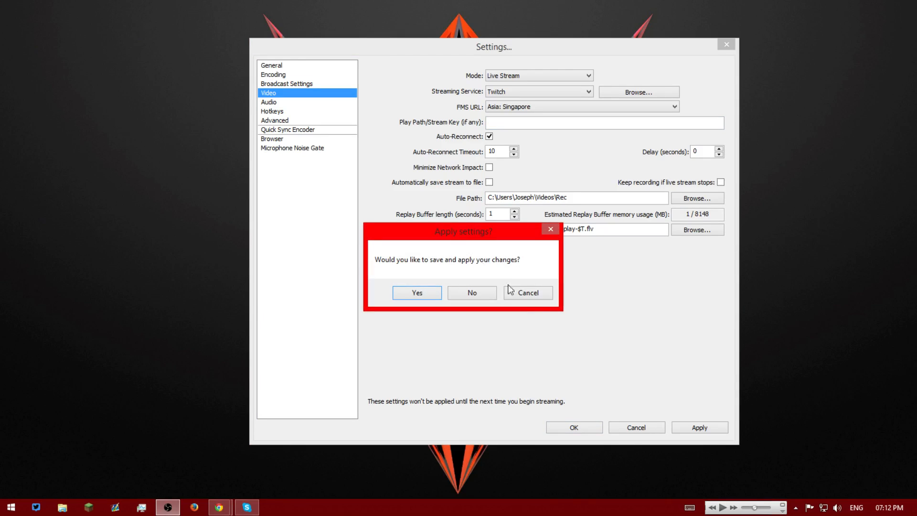
pyautogui.click(416, 292)
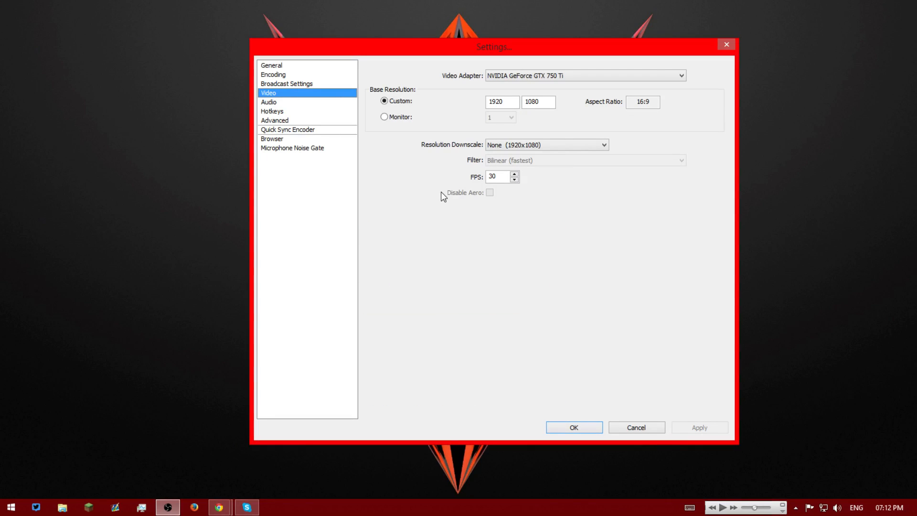
pyautogui.moveTo(544, 138)
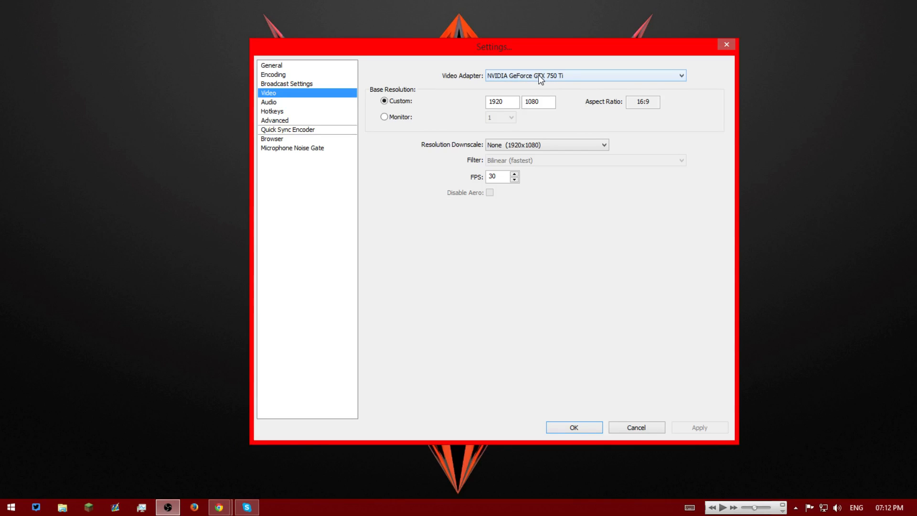
pyautogui.moveTo(574, 123)
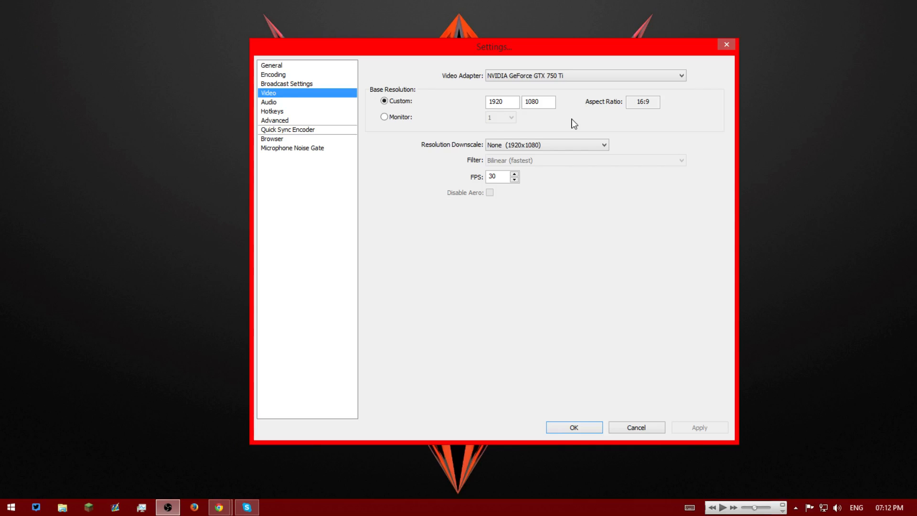
pyautogui.click(537, 101)
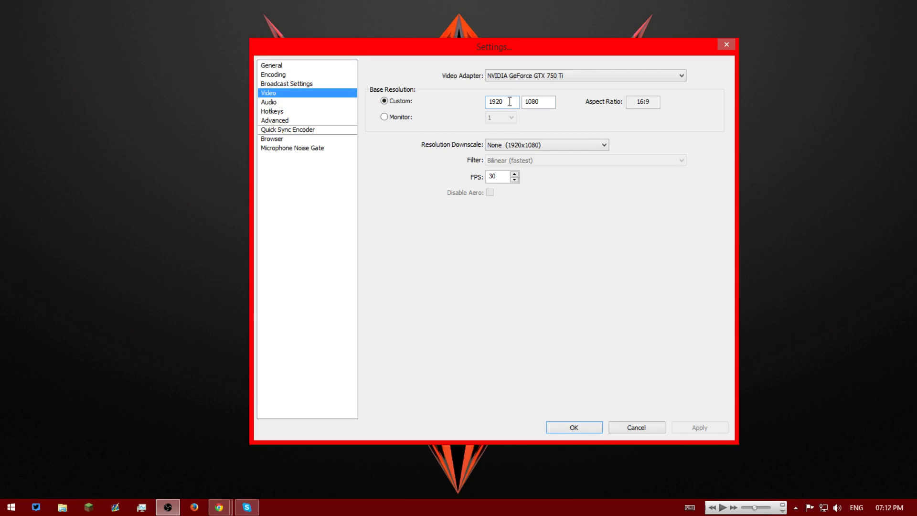
pyautogui.moveTo(709, 276)
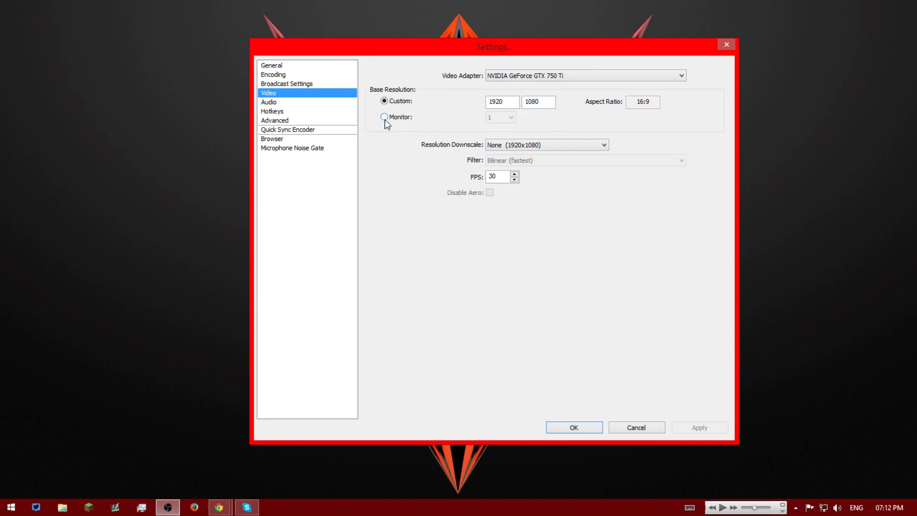
pyautogui.moveTo(795, 72)
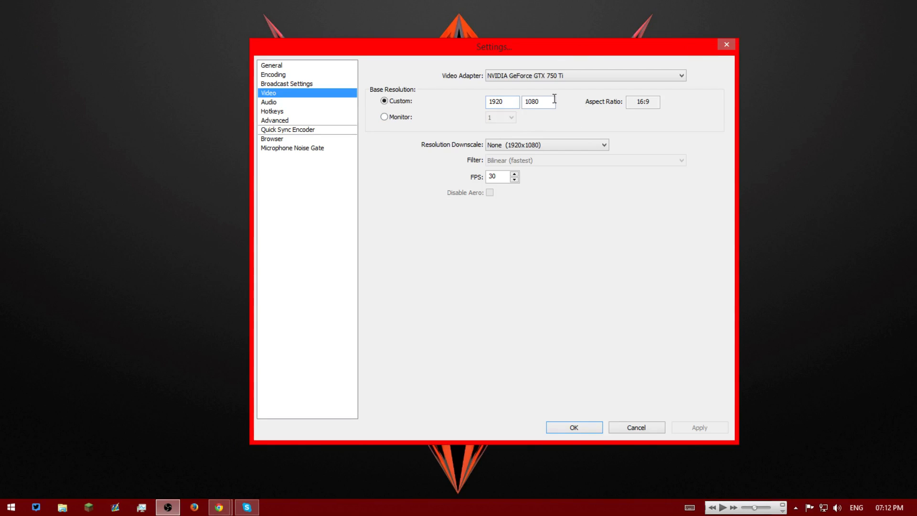
pyautogui.click(604, 144)
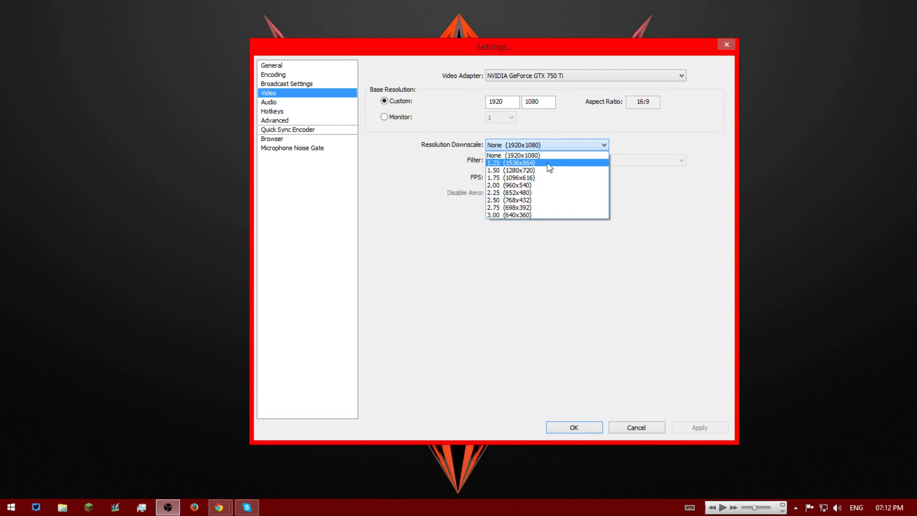
pyautogui.click(510, 170)
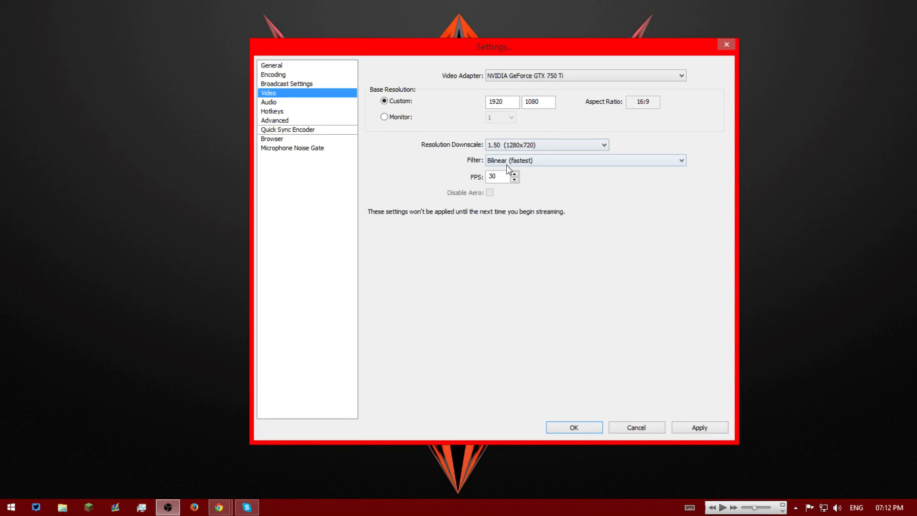
pyautogui.moveTo(694, 409)
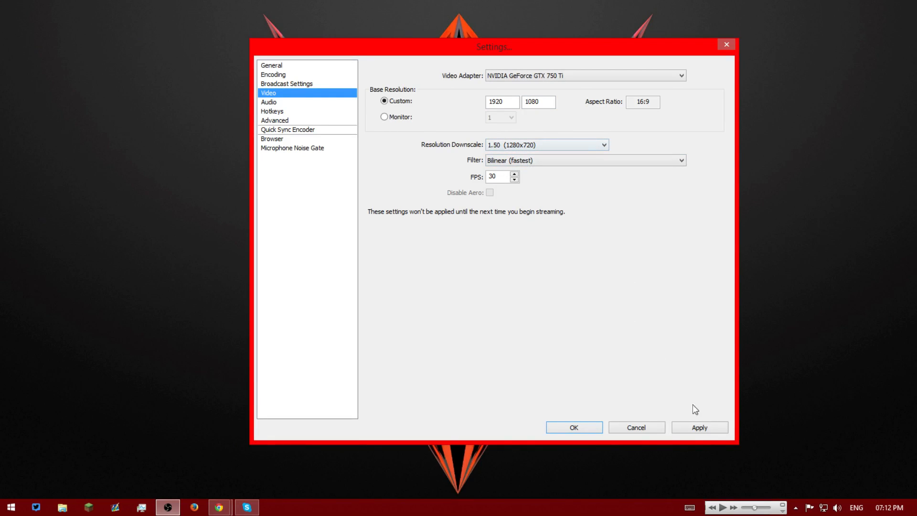
pyautogui.moveTo(636, 427)
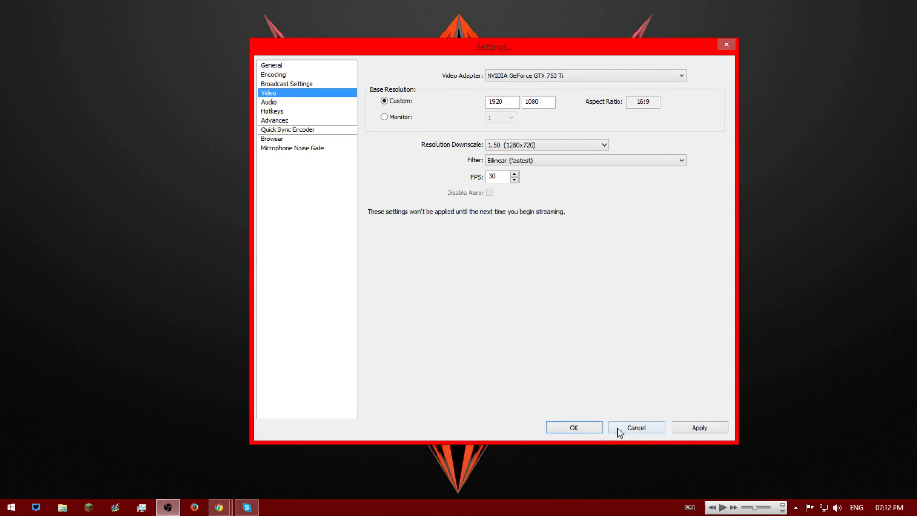
pyautogui.moveTo(514, 288)
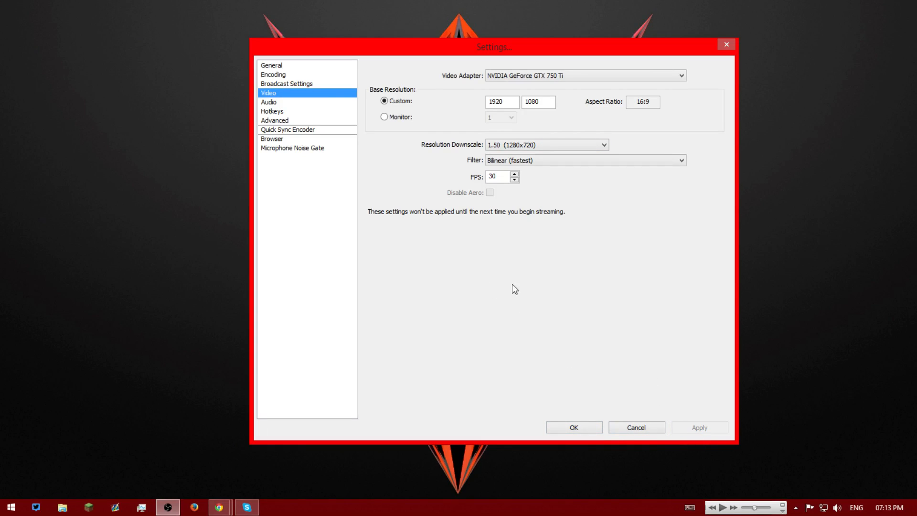
pyautogui.moveTo(269, 102)
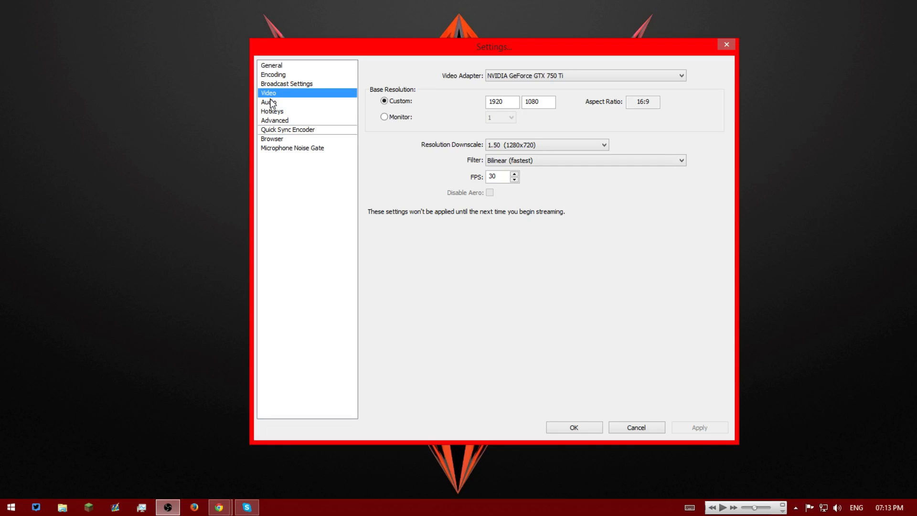
pyautogui.click(268, 102)
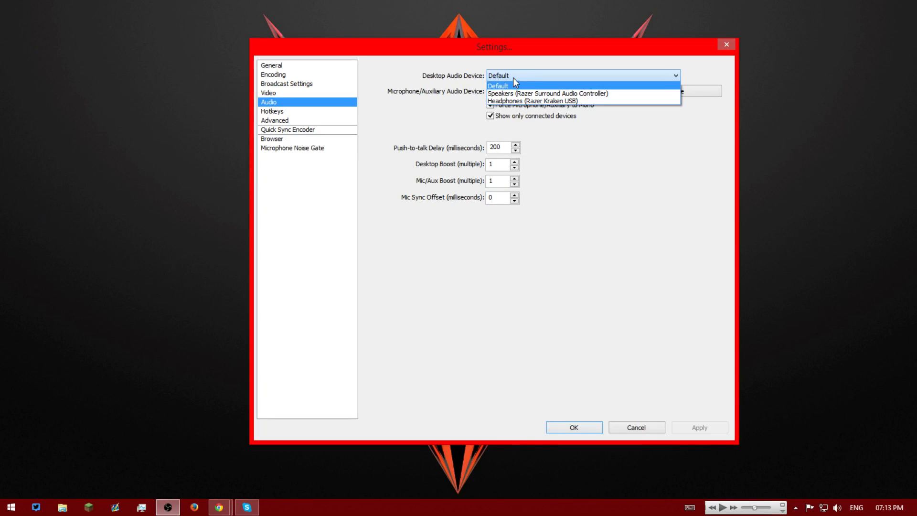
pyautogui.moveTo(505, 86)
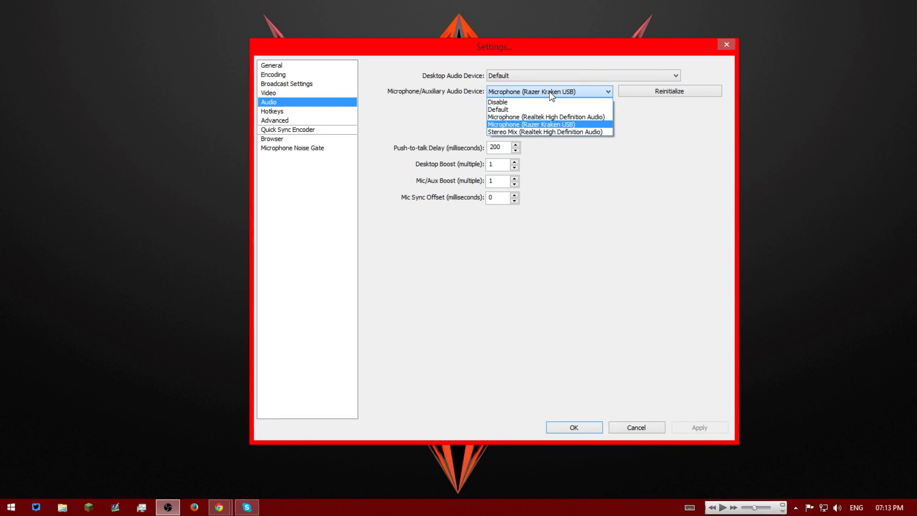
# Use Microphone (Razer Kraken USB) as the mic, keeping desktop audio on Default.
pyautogui.click(531, 124)
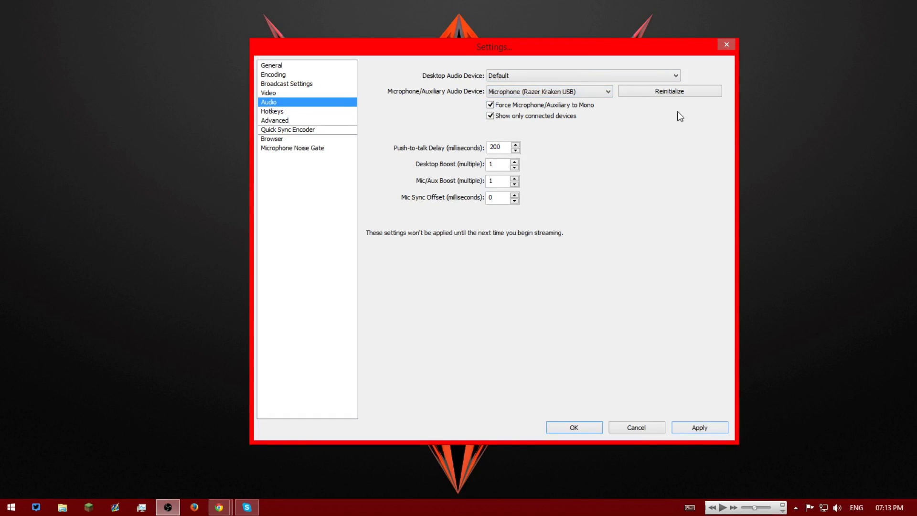
pyautogui.moveTo(563, 155)
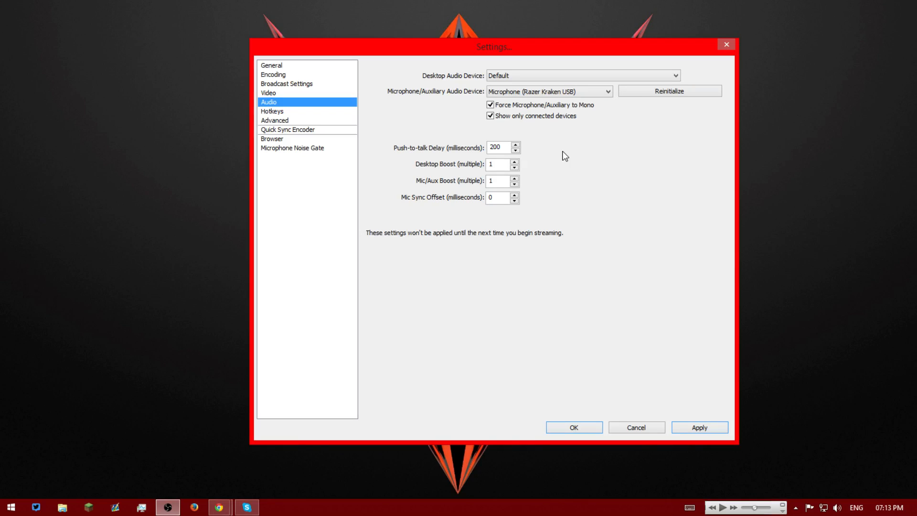
pyautogui.moveTo(566, 126)
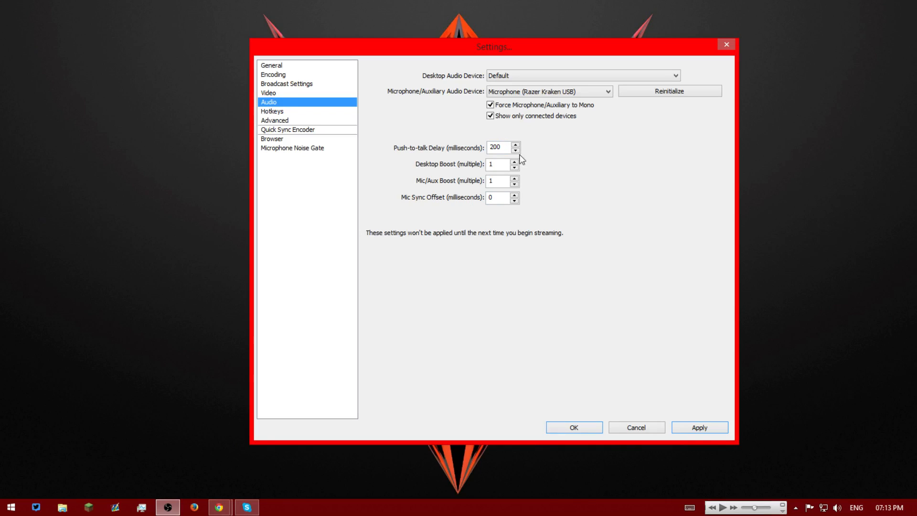
pyautogui.moveTo(461, 240)
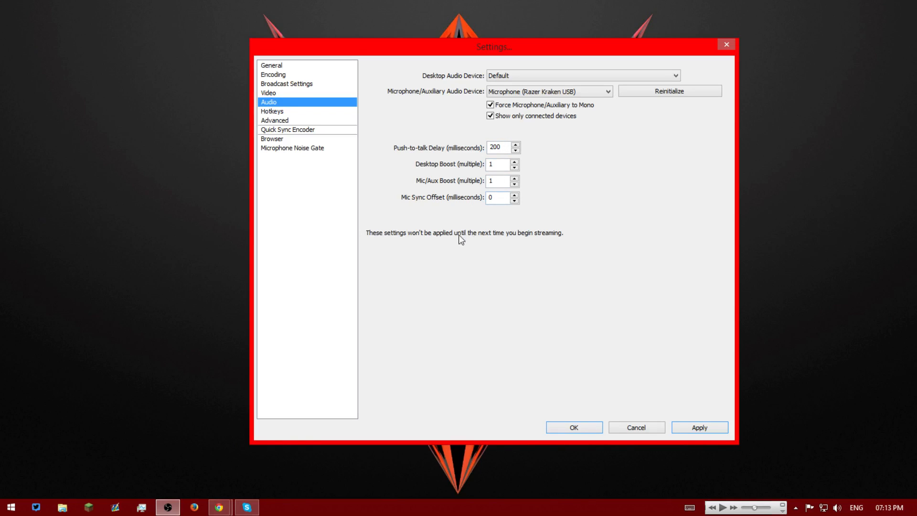
pyautogui.moveTo(271, 116)
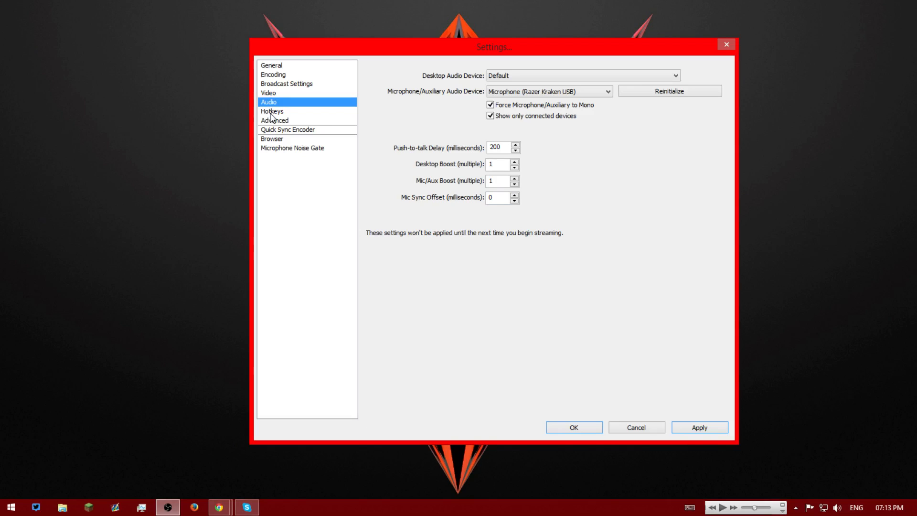
pyautogui.click(271, 111)
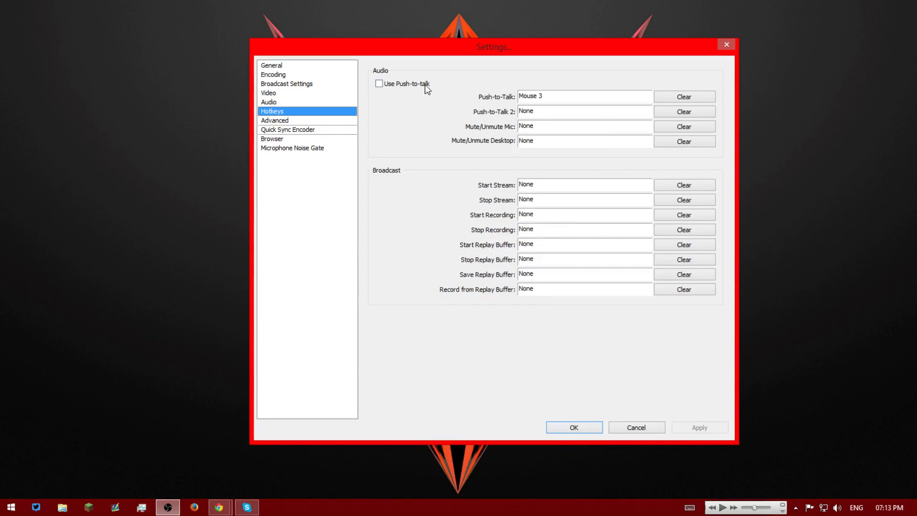
pyautogui.moveTo(544, 97)
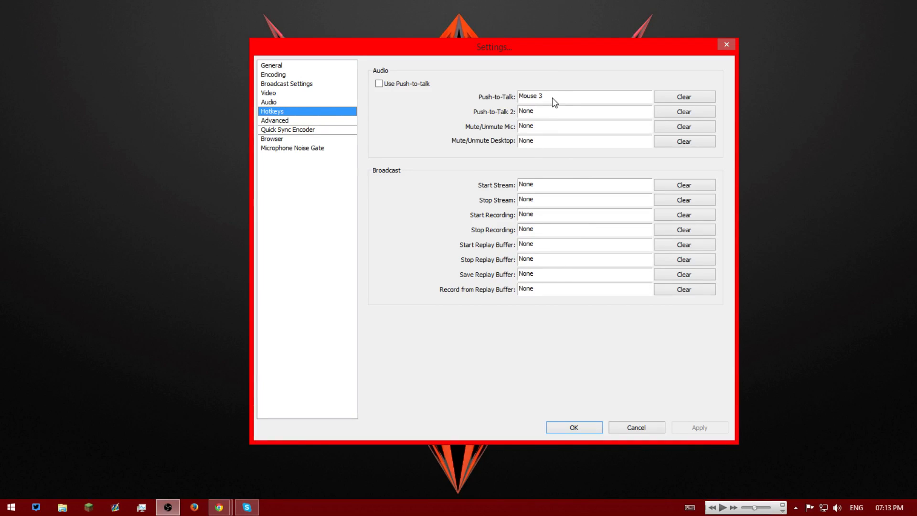
pyautogui.moveTo(571, 95)
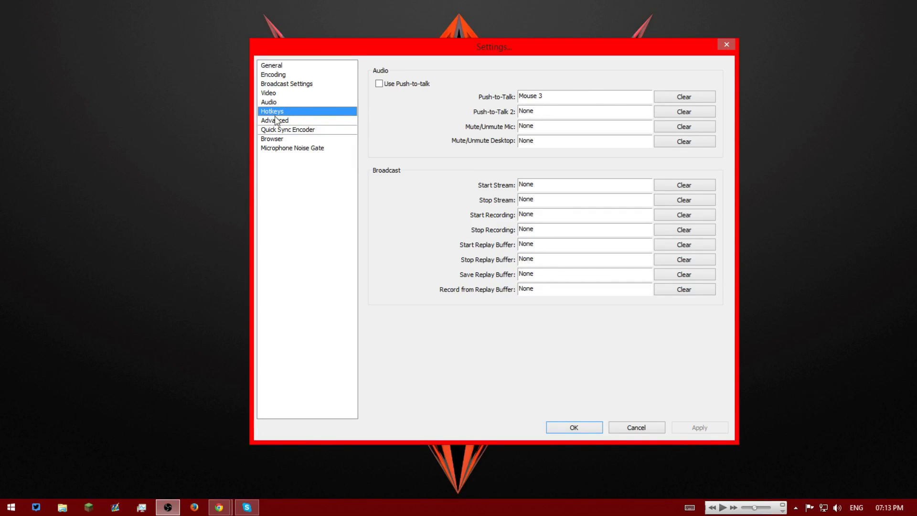
pyautogui.moveTo(543, 111)
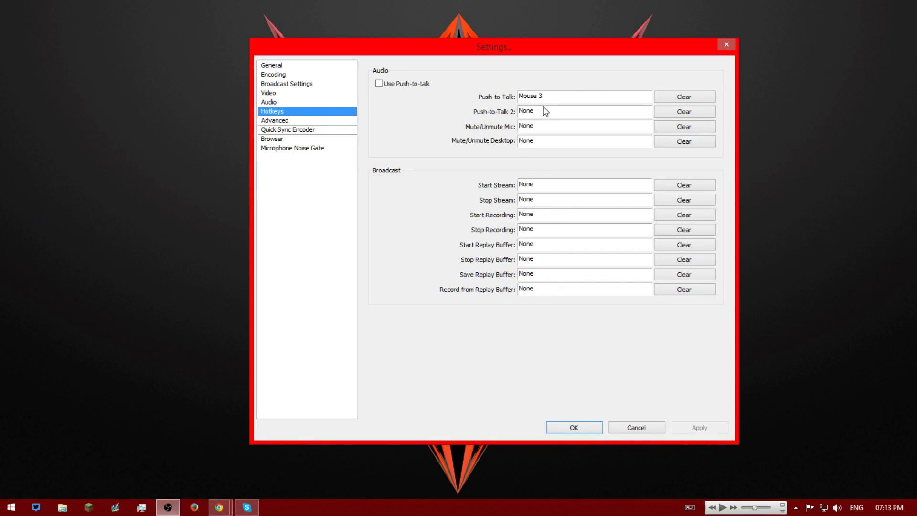
pyautogui.moveTo(524, 214)
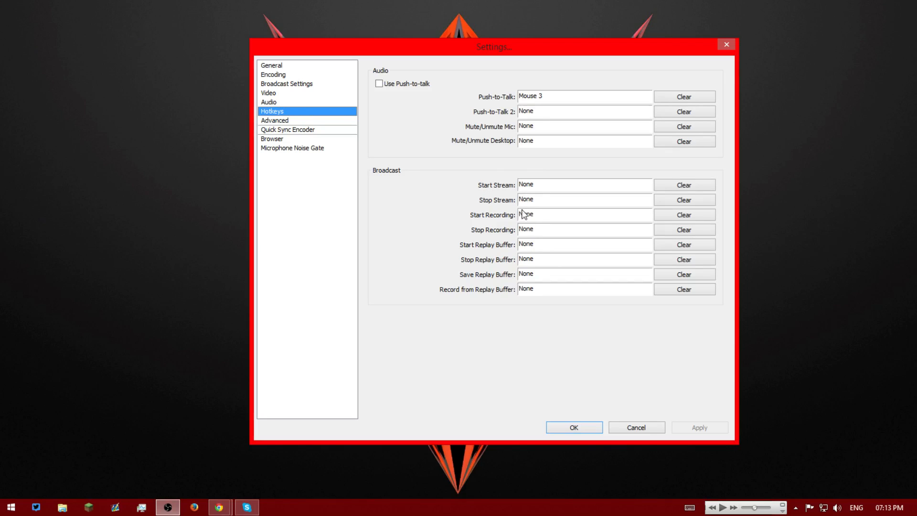
pyautogui.moveTo(287, 125)
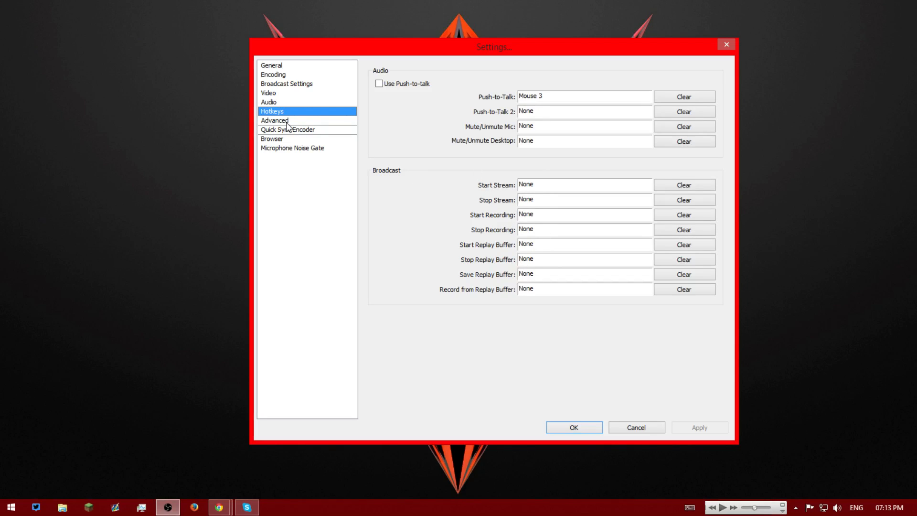
pyautogui.moveTo(479, 178)
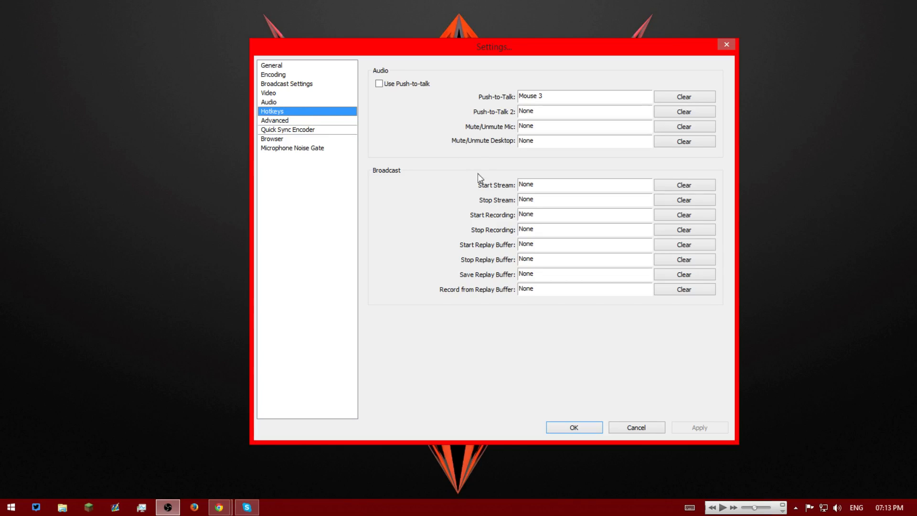
# Leave push-to-talk off and bring up the Advanced settings page.
pyautogui.click(274, 120)
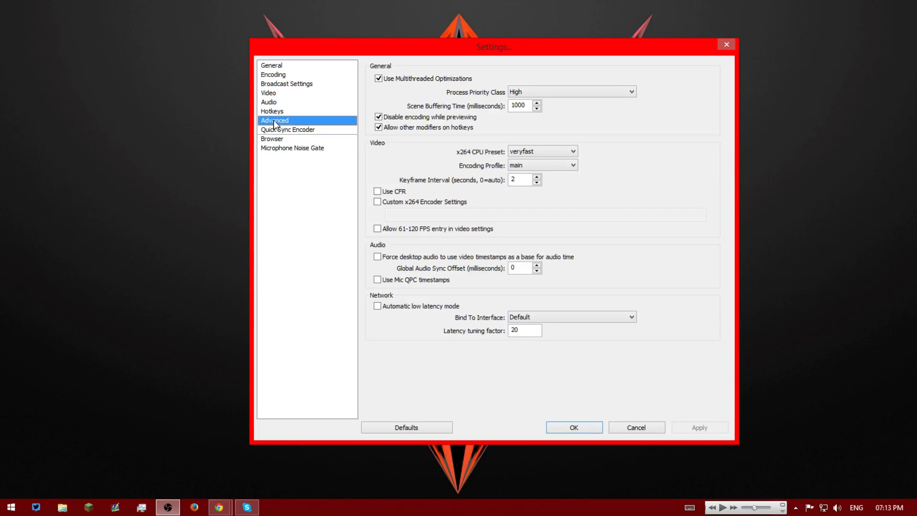
pyautogui.moveTo(383, 75)
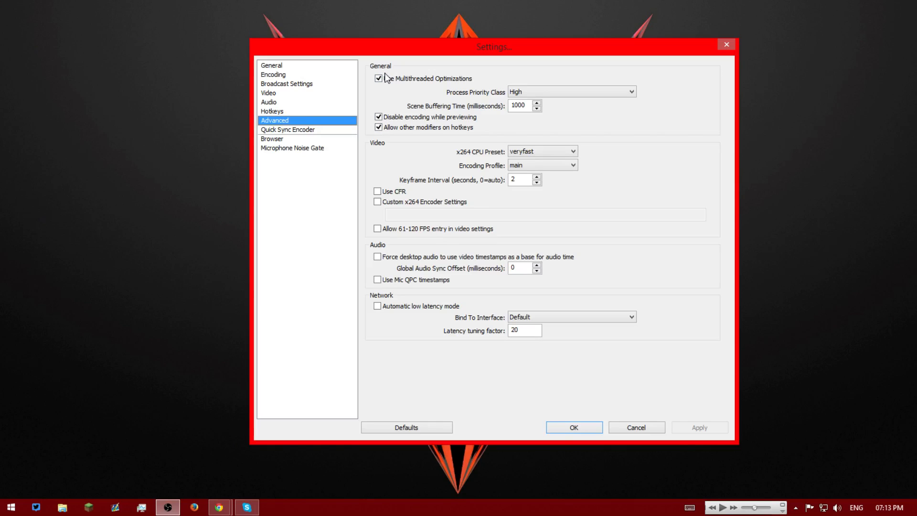
pyautogui.click(570, 92)
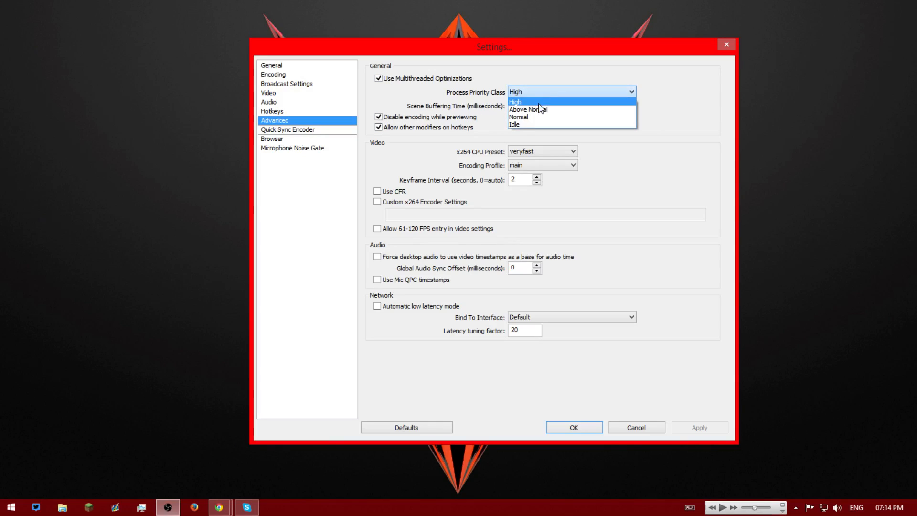
pyautogui.click(514, 102)
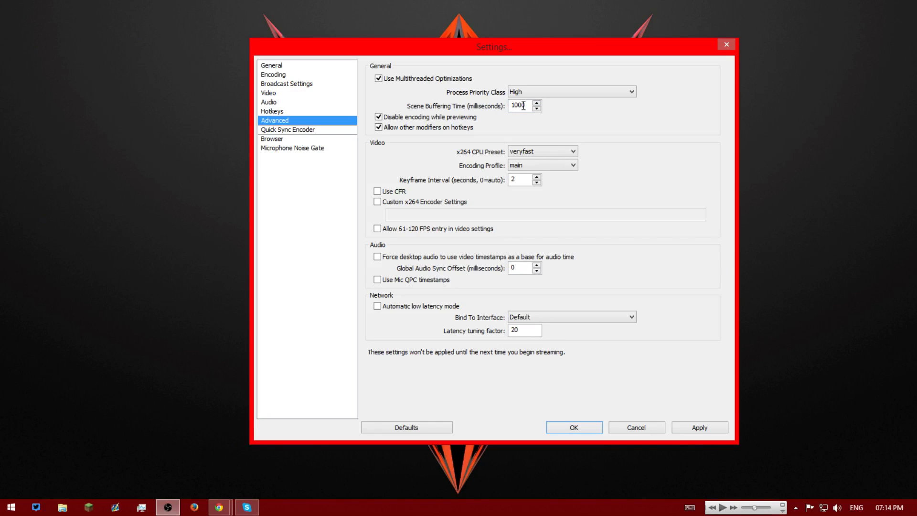
pyautogui.moveTo(520, 109)
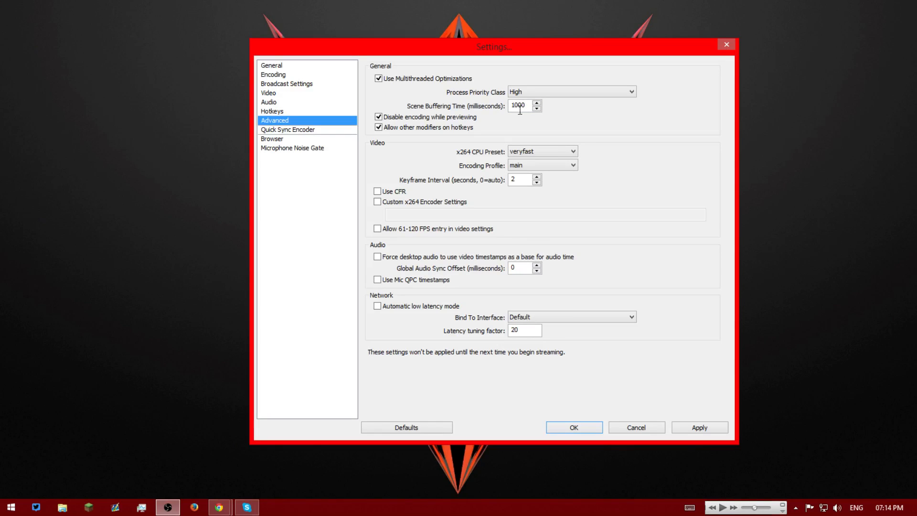
pyautogui.moveTo(539, 121)
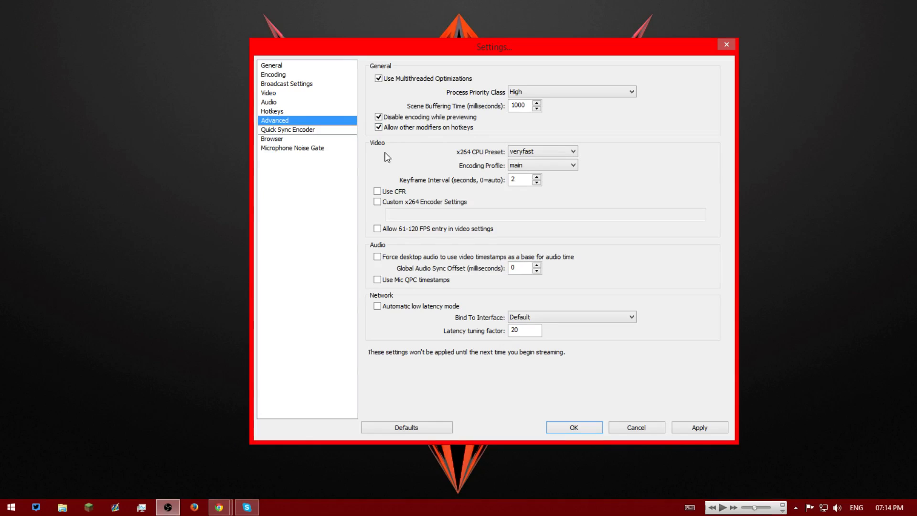
pyautogui.moveTo(465, 160)
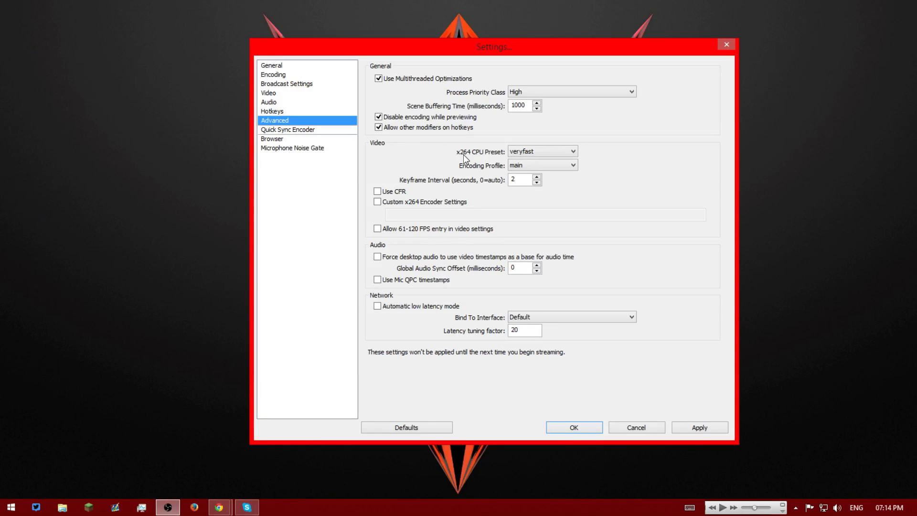
pyautogui.moveTo(539, 151)
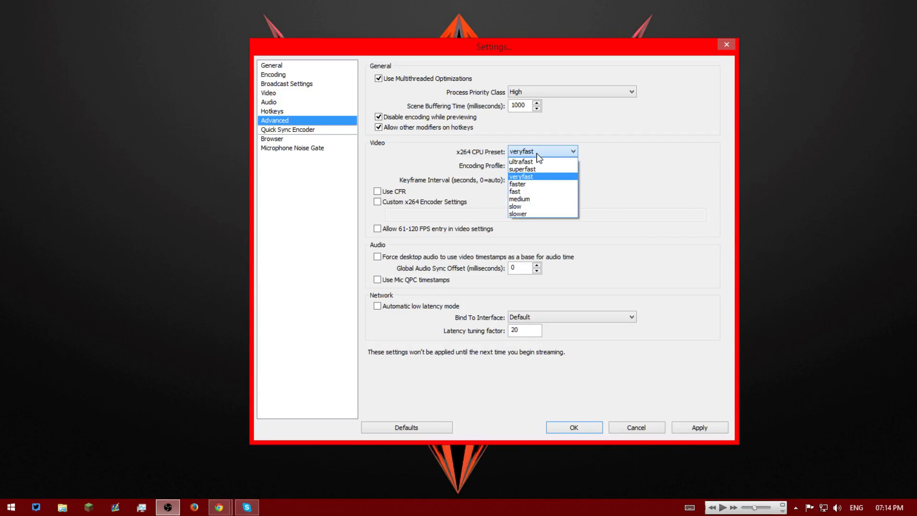
pyautogui.moveTo(537, 178)
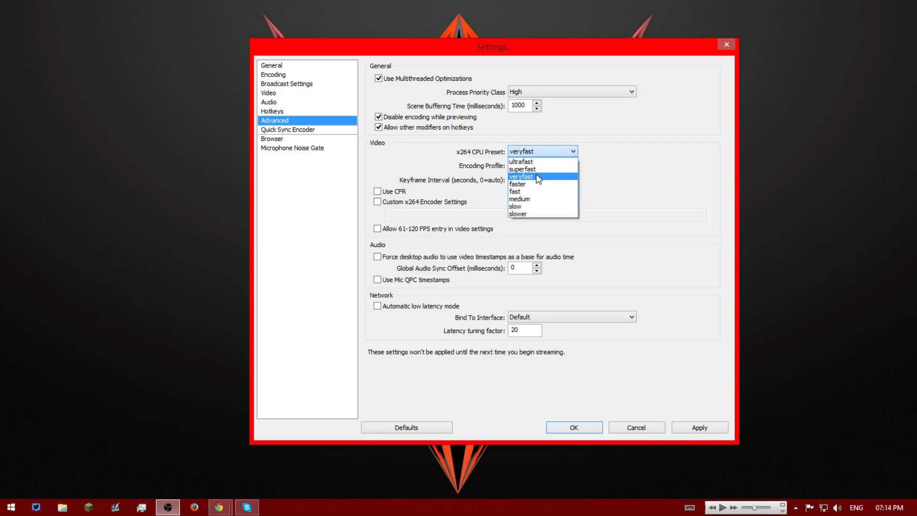
pyautogui.moveTo(535, 182)
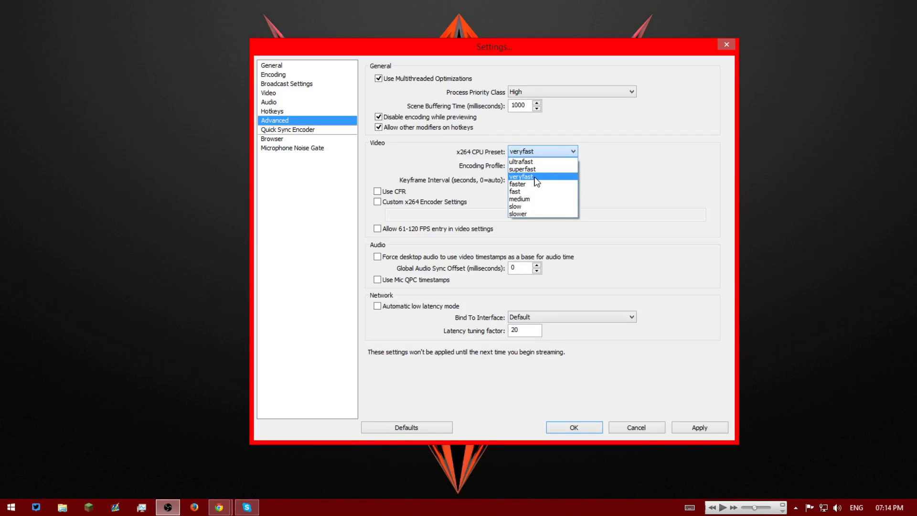
pyautogui.moveTo(524, 193)
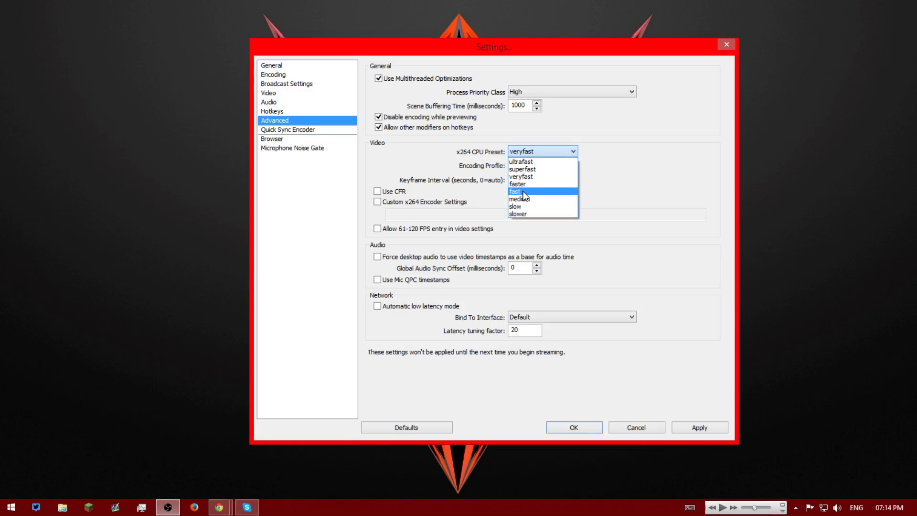
pyautogui.moveTo(520, 161)
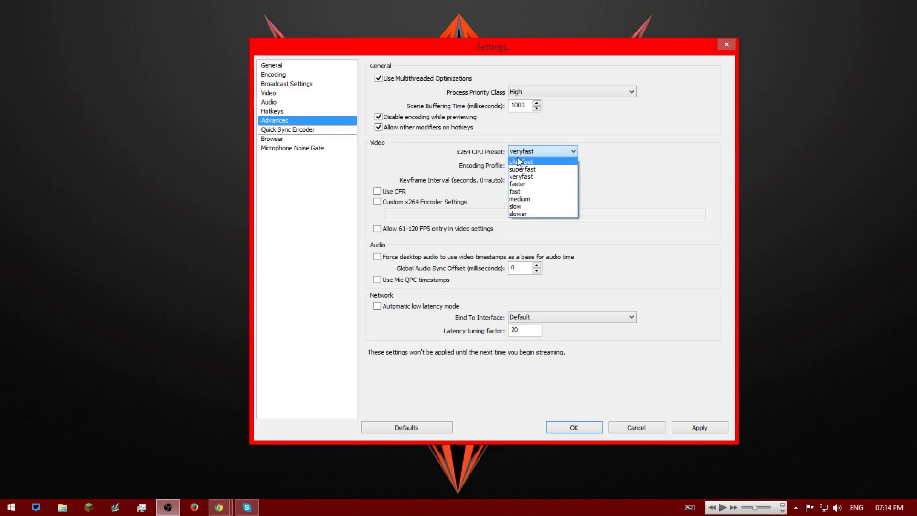
pyautogui.click(520, 176)
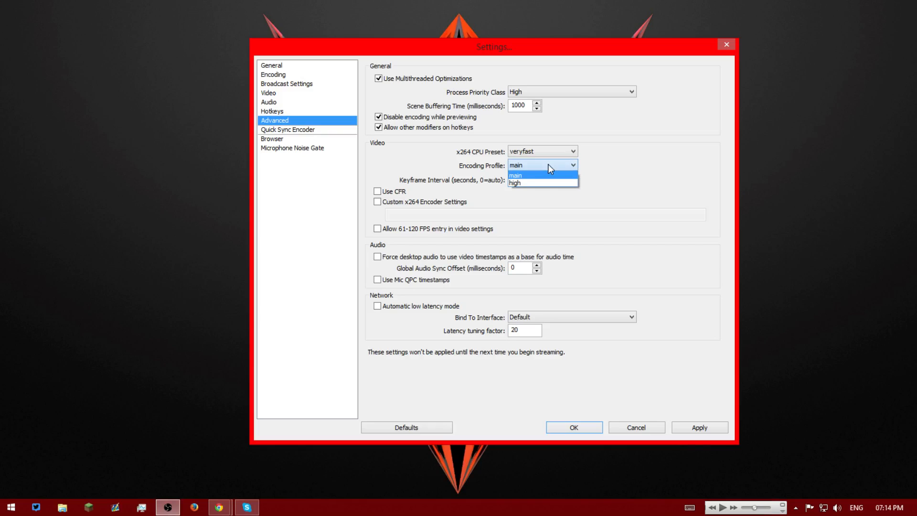
pyautogui.moveTo(528, 183)
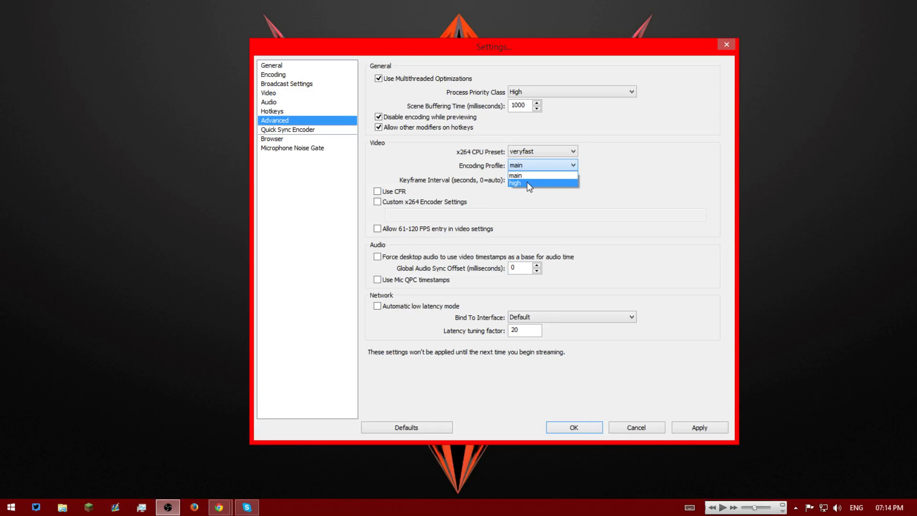
pyautogui.click(538, 176)
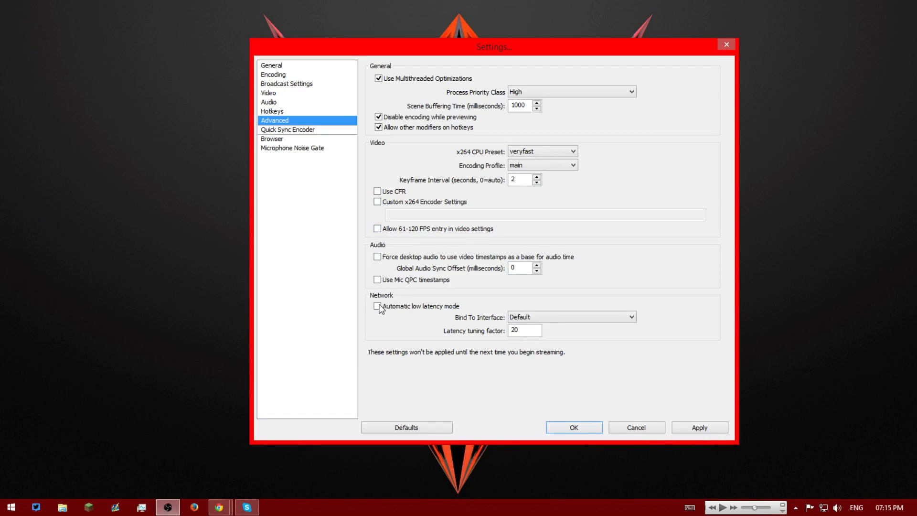
pyautogui.click(378, 229)
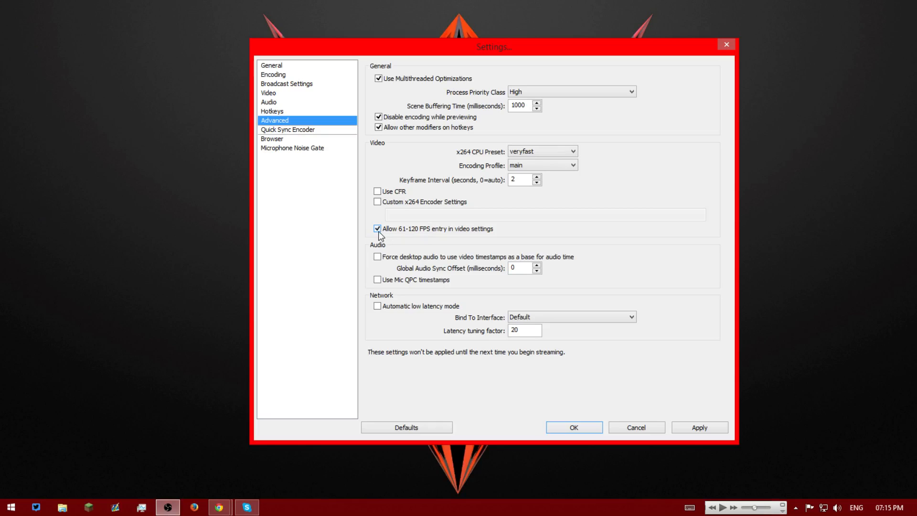
pyautogui.click(378, 229)
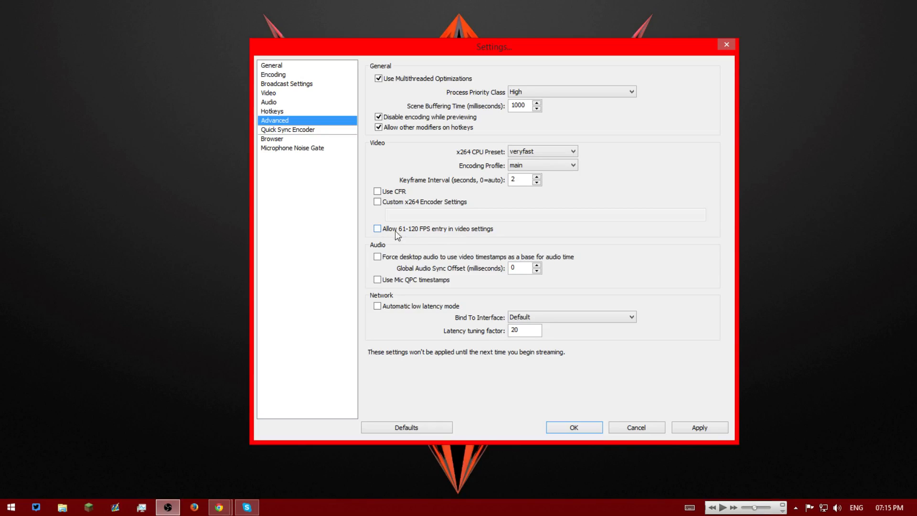
pyautogui.moveTo(464, 228)
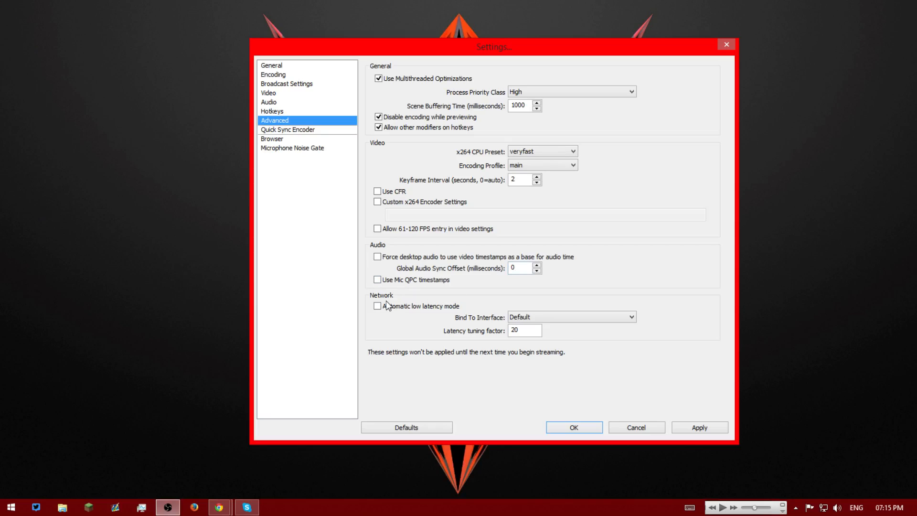
pyautogui.moveTo(336, 143)
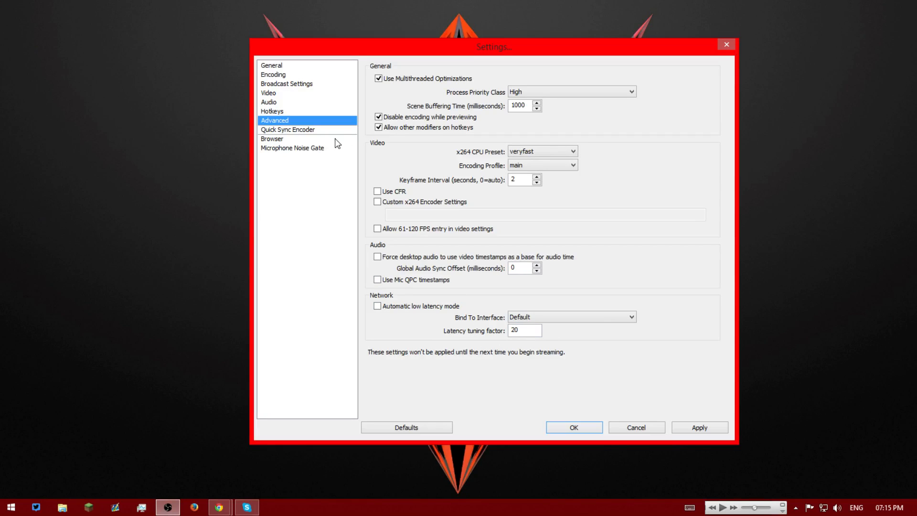
pyautogui.moveTo(267, 154)
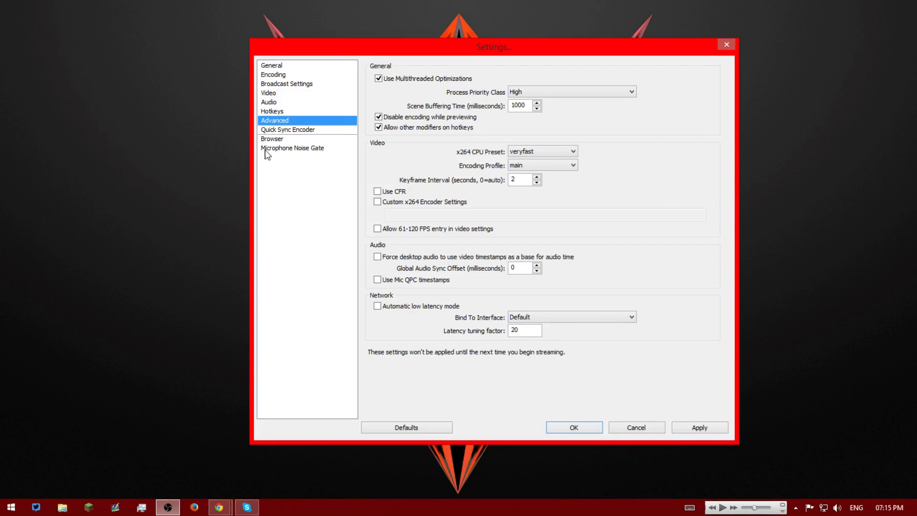
# Review the disabled microphone noise gate without saving changes, then close Settings with OK.
pyautogui.click(292, 148)
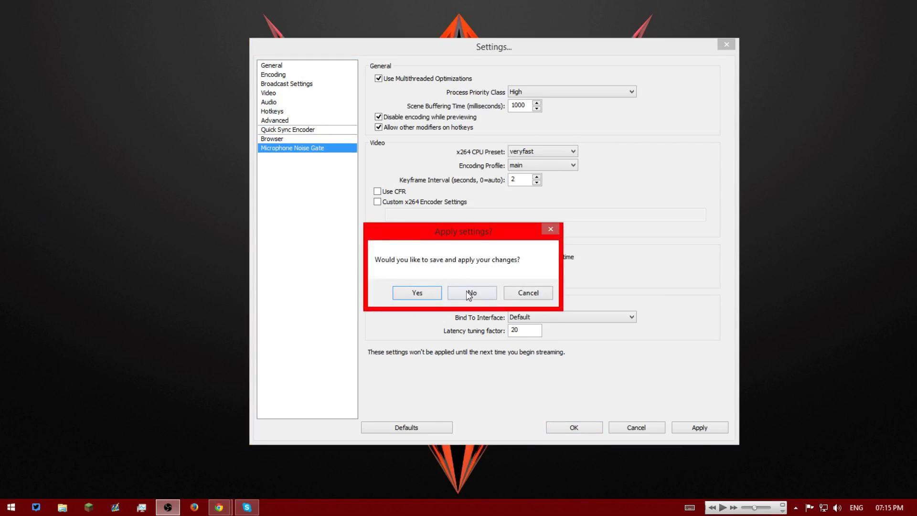
pyautogui.click(472, 292)
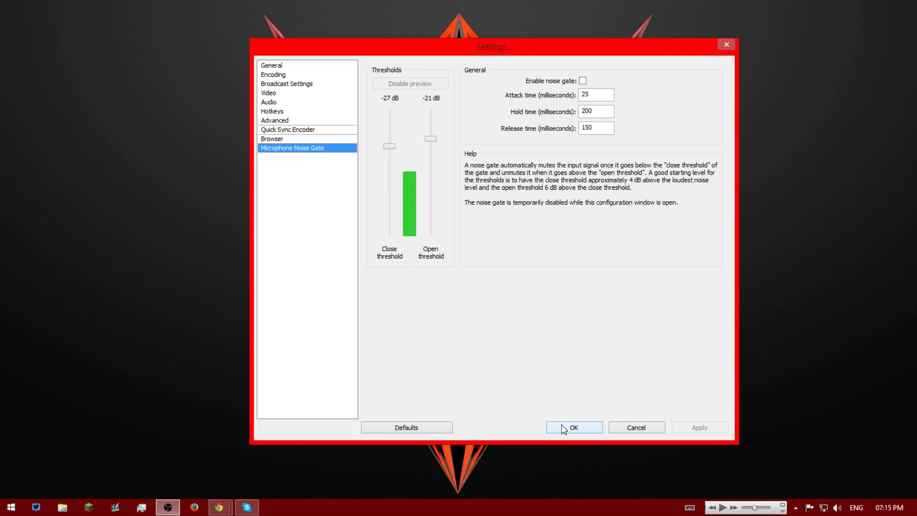
pyautogui.click(573, 427)
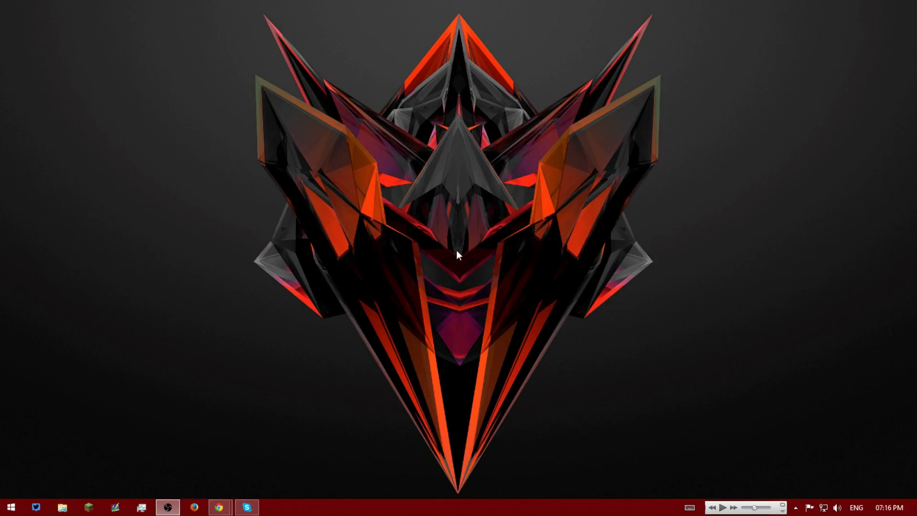
pyautogui.moveTo(474, 229)
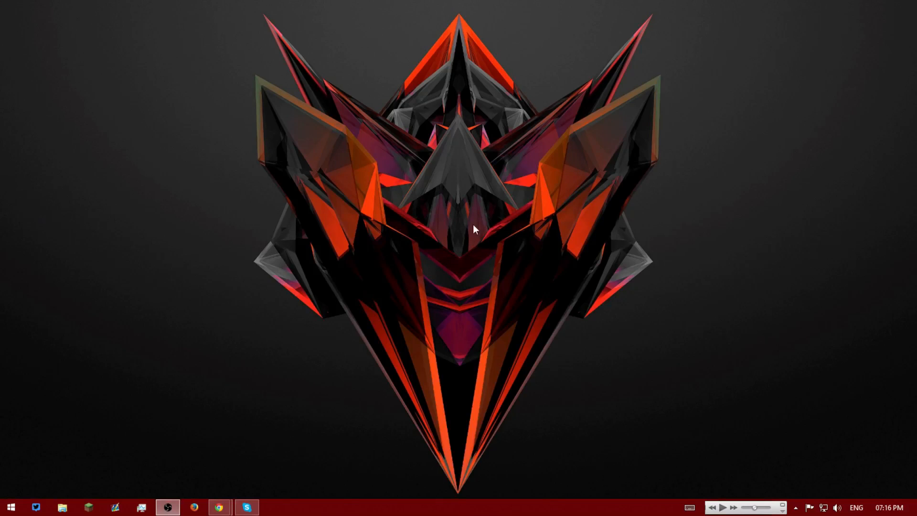
pyautogui.moveTo(446, 233)
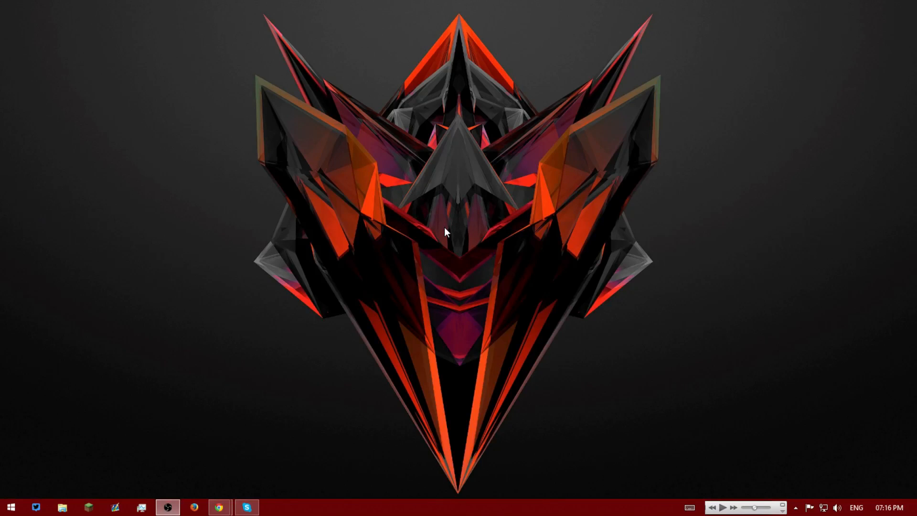
pyautogui.moveTo(464, 292)
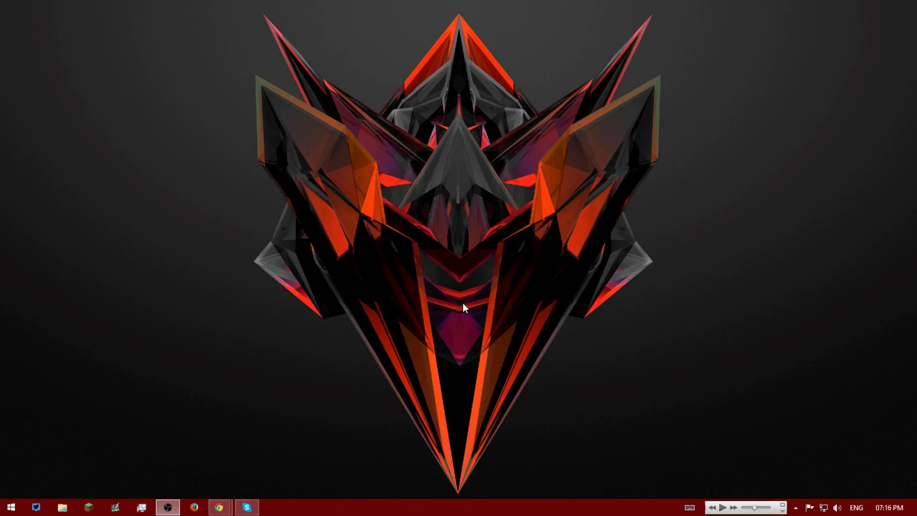
pyautogui.moveTo(377, 291)
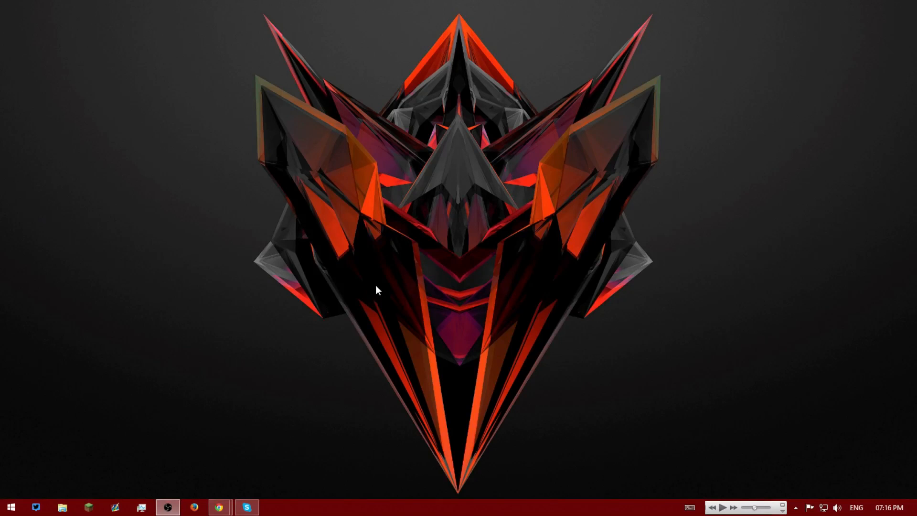
pyautogui.moveTo(479, 275)
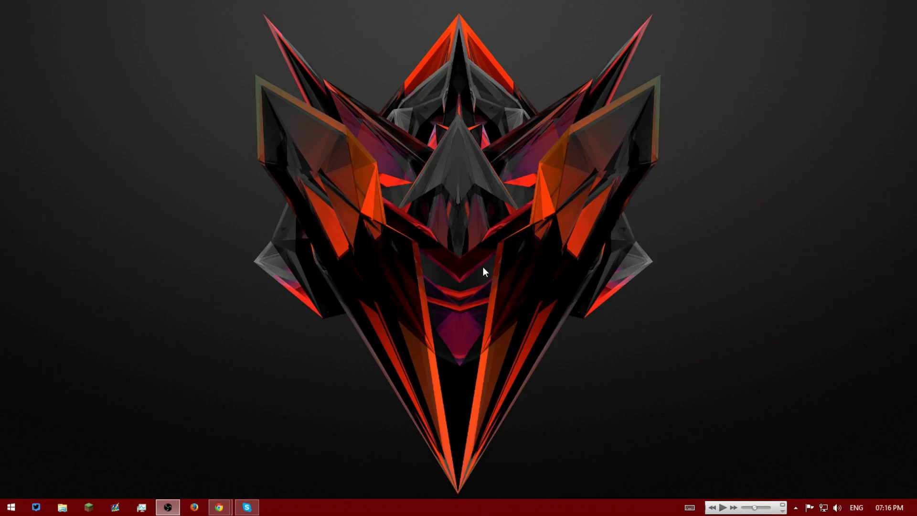
pyautogui.moveTo(607, 286)
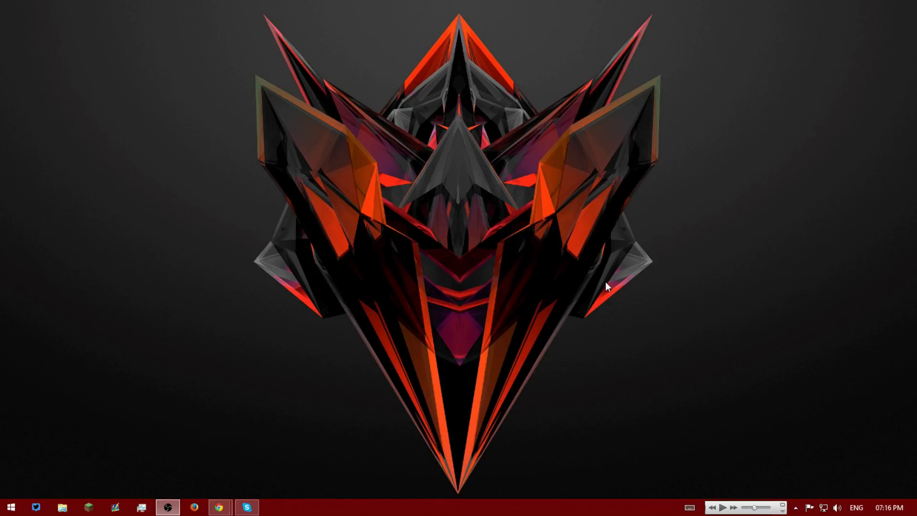
pyautogui.moveTo(551, 282)
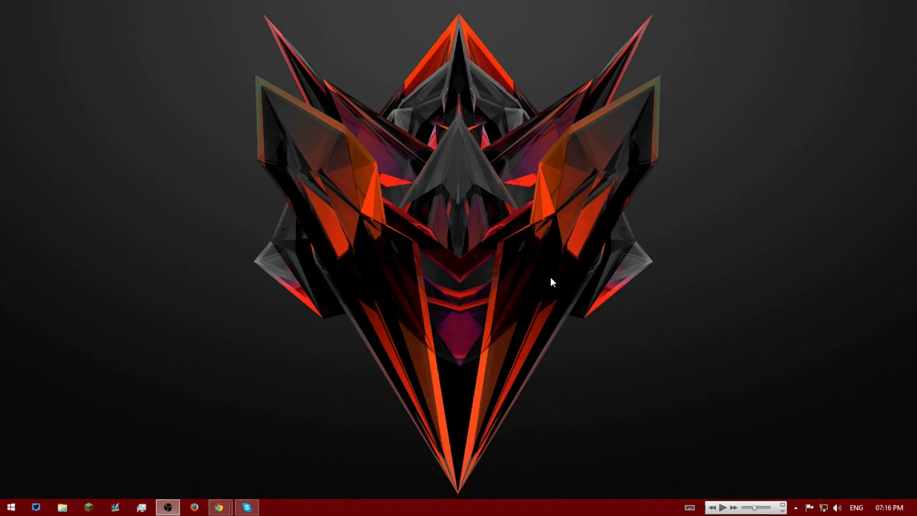